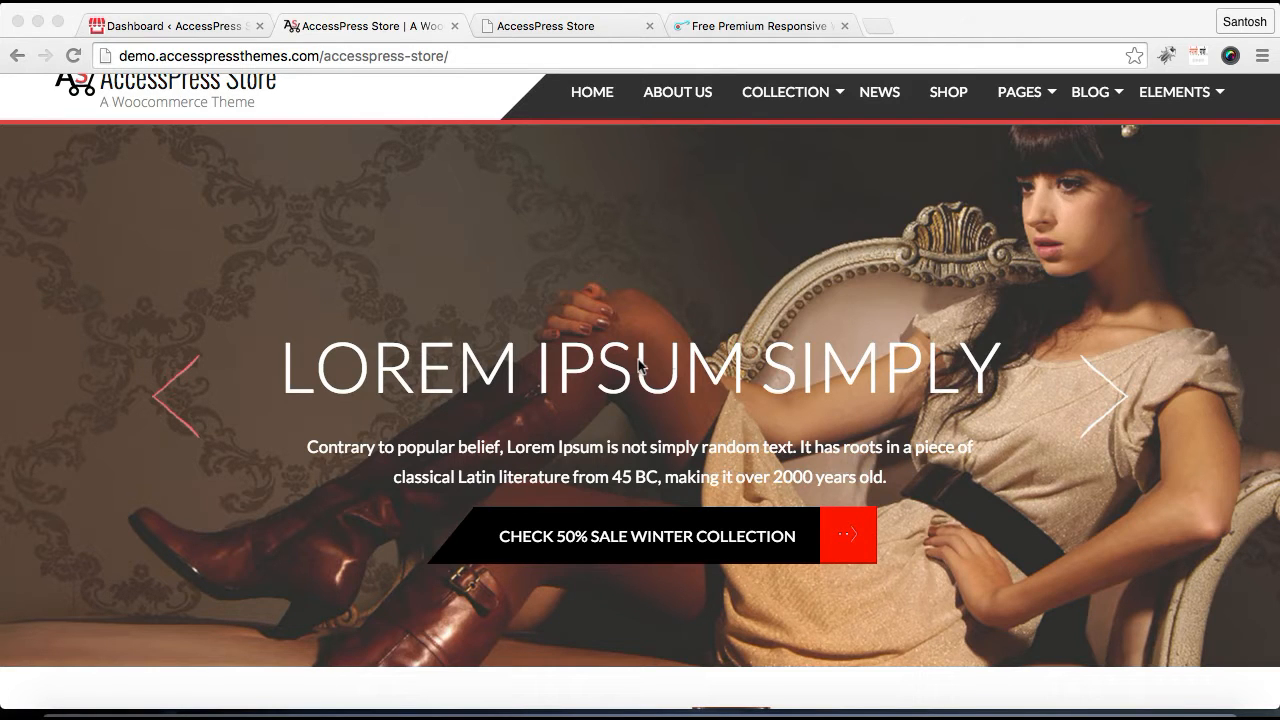
Step: Launch Customize Your Site from the Dashboard and reveal the customizer's setting sections
scroll("up", 3)
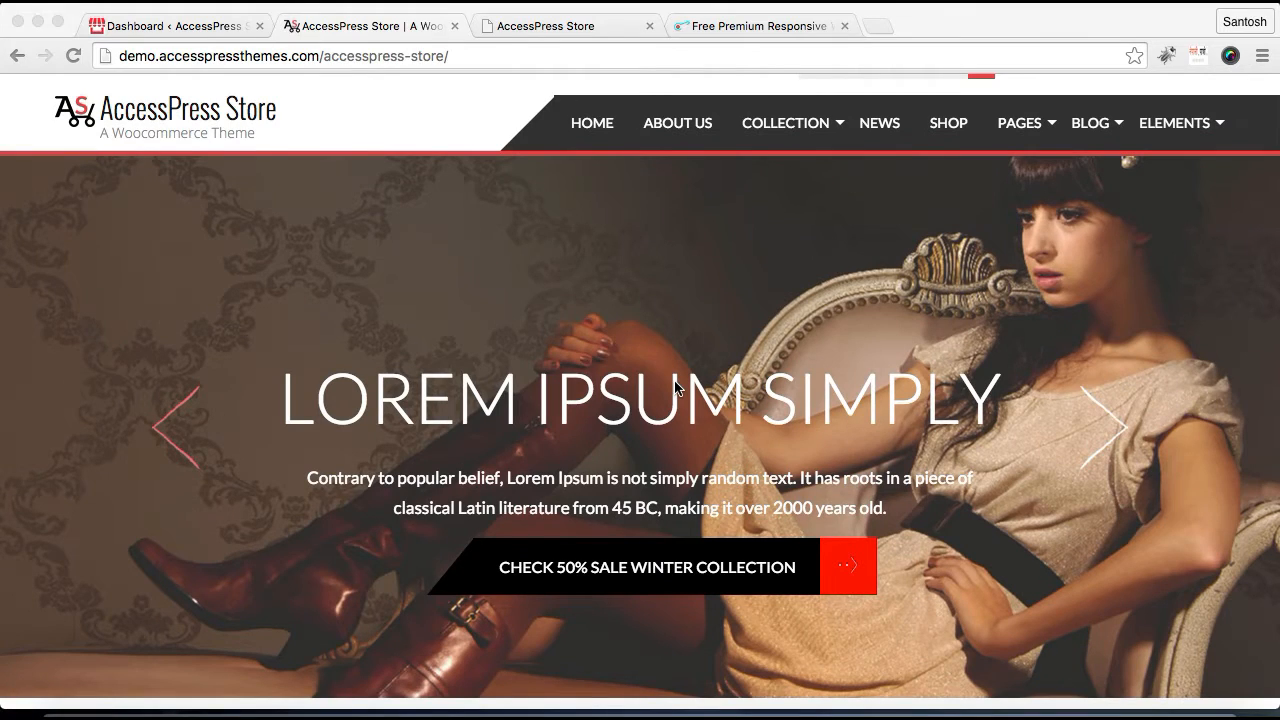
mouse_move(736, 278)
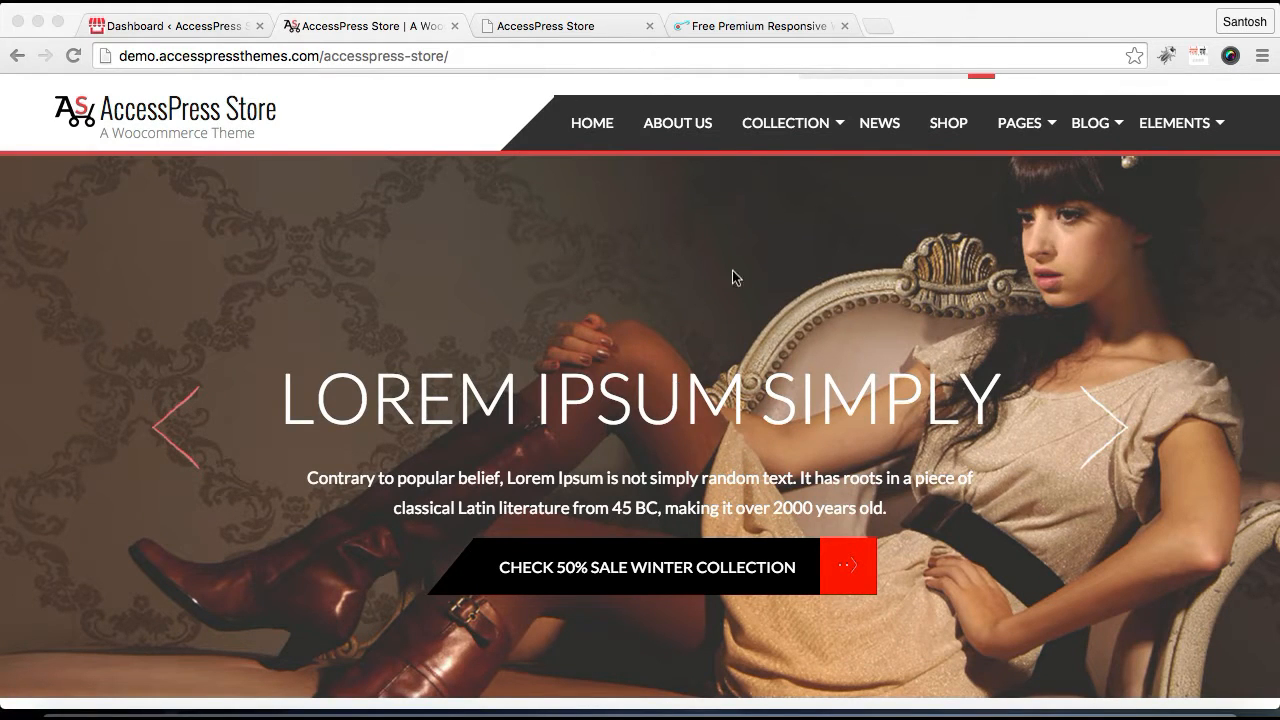
mouse_move(722, 482)
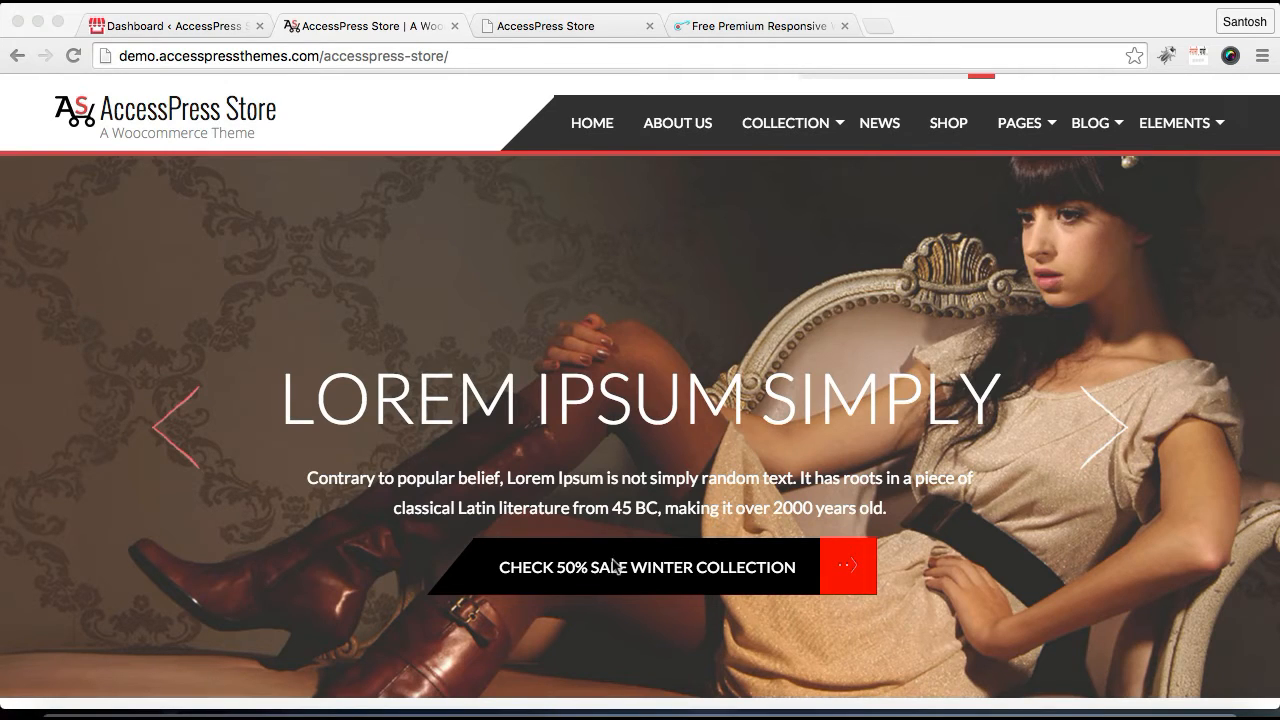
mouse_move(680, 576)
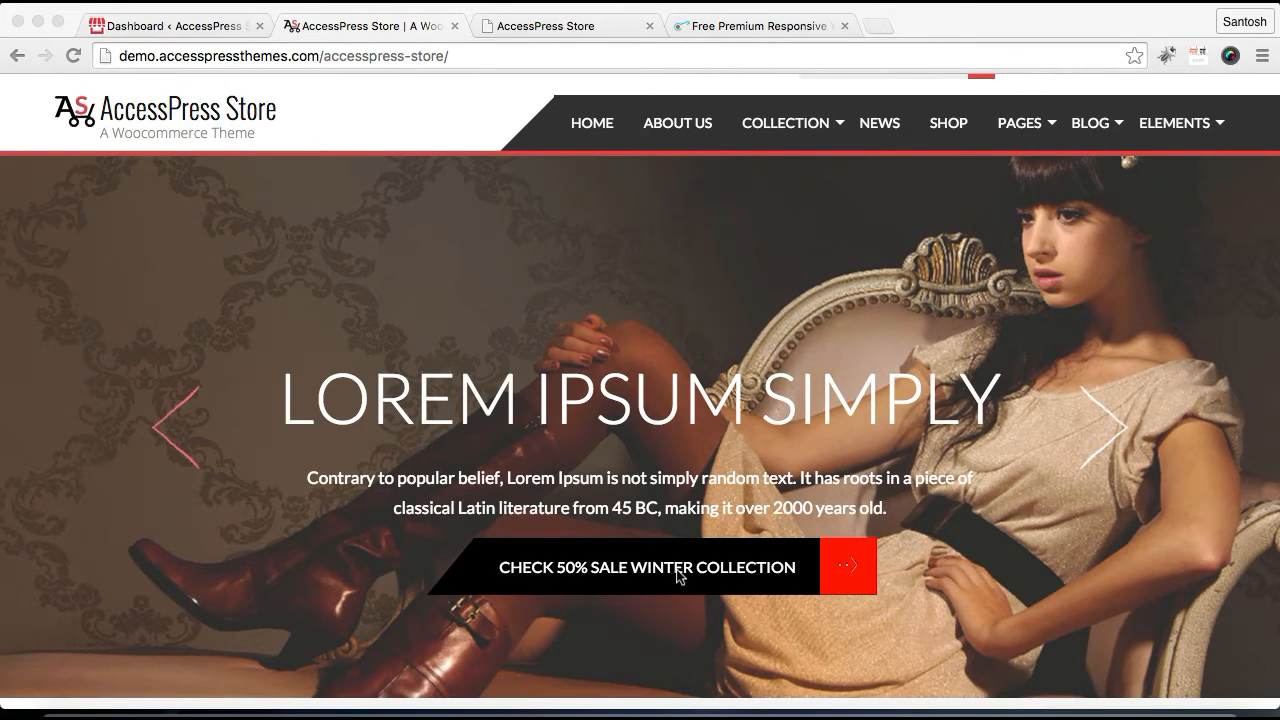
mouse_move(230, 36)
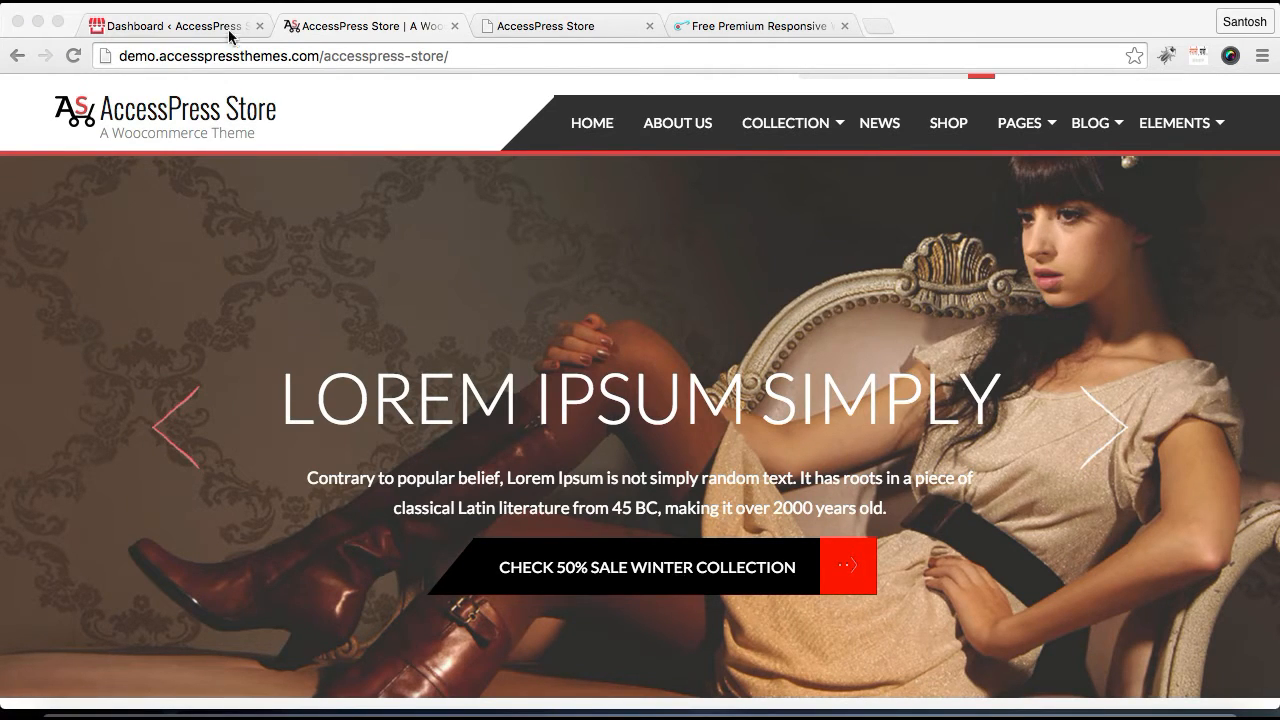
left_click(170, 24)
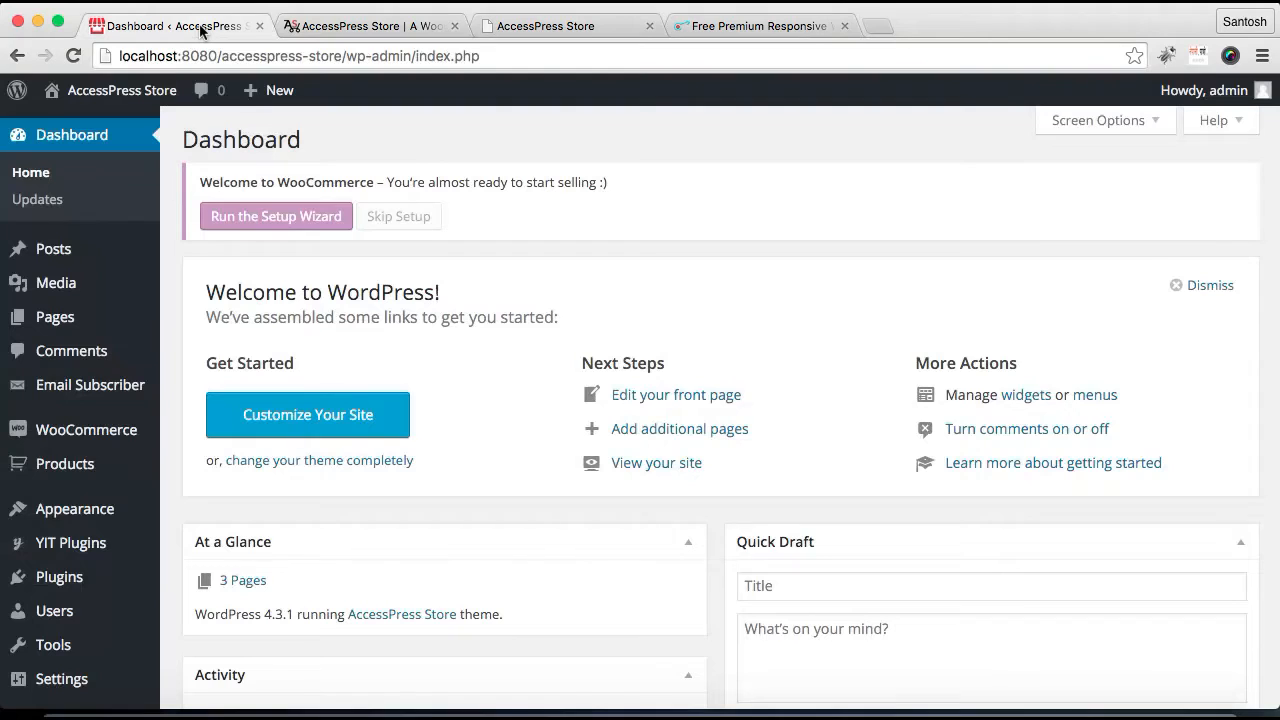
mouse_move(58, 576)
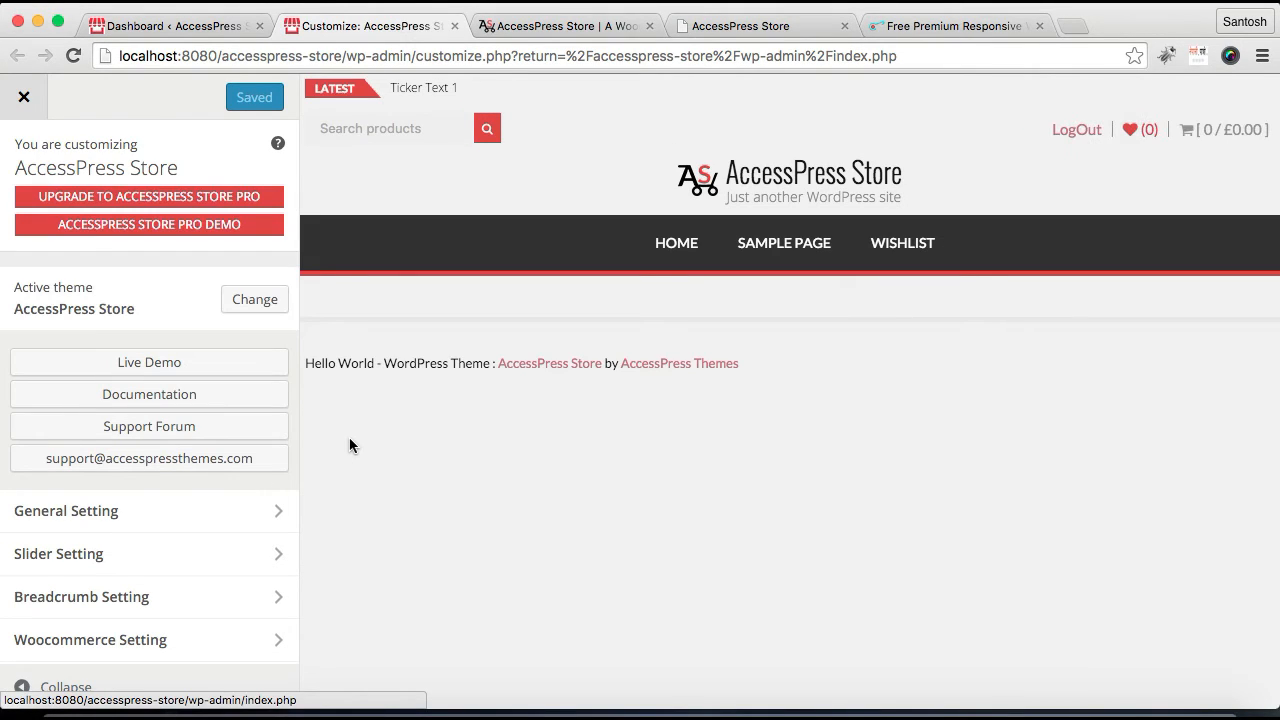
mouse_move(90, 510)
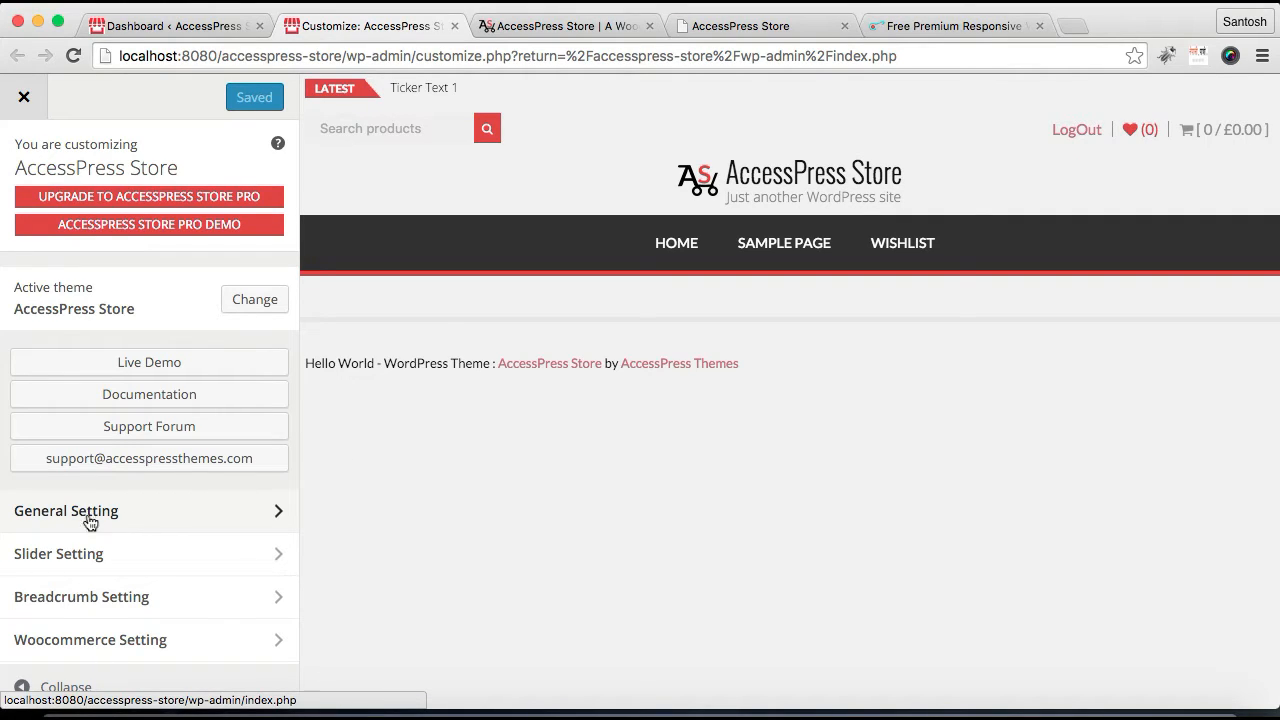
scroll("down", 3)
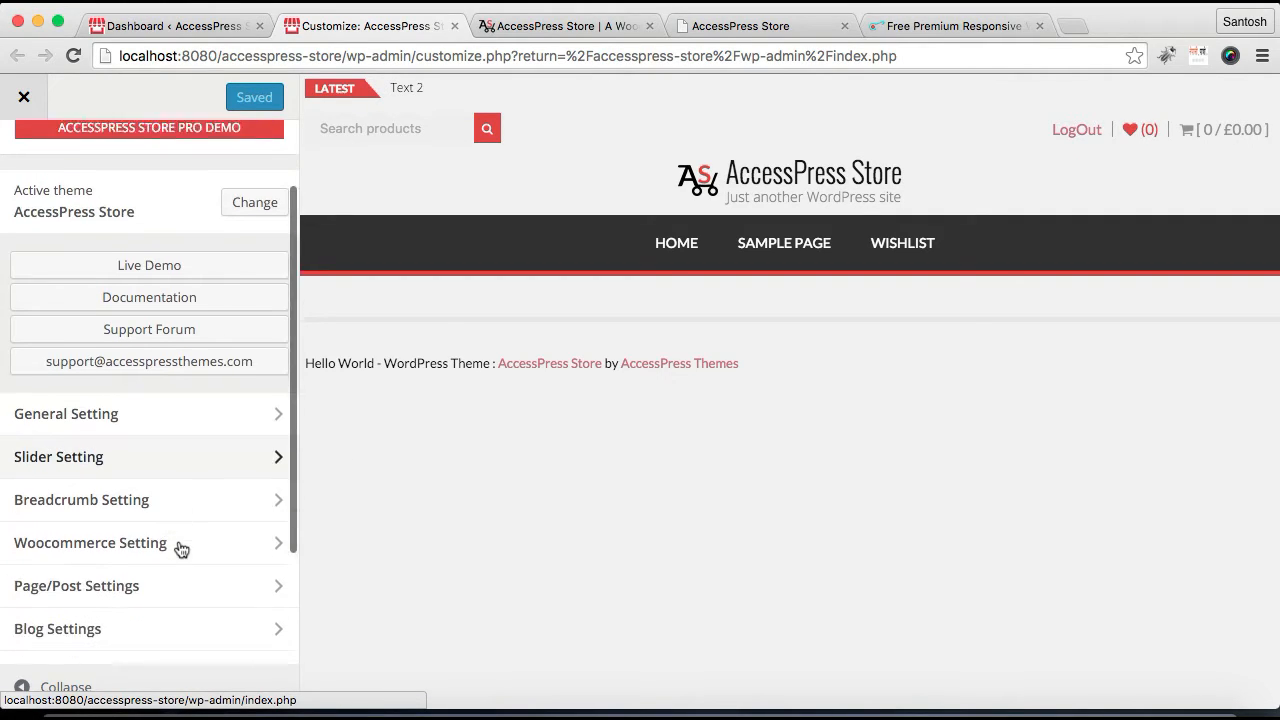
Step: Review Basic Slider Settings, leave the Fade transition unchanged, and return to the Slider 1-5 list
left_click(58, 456)
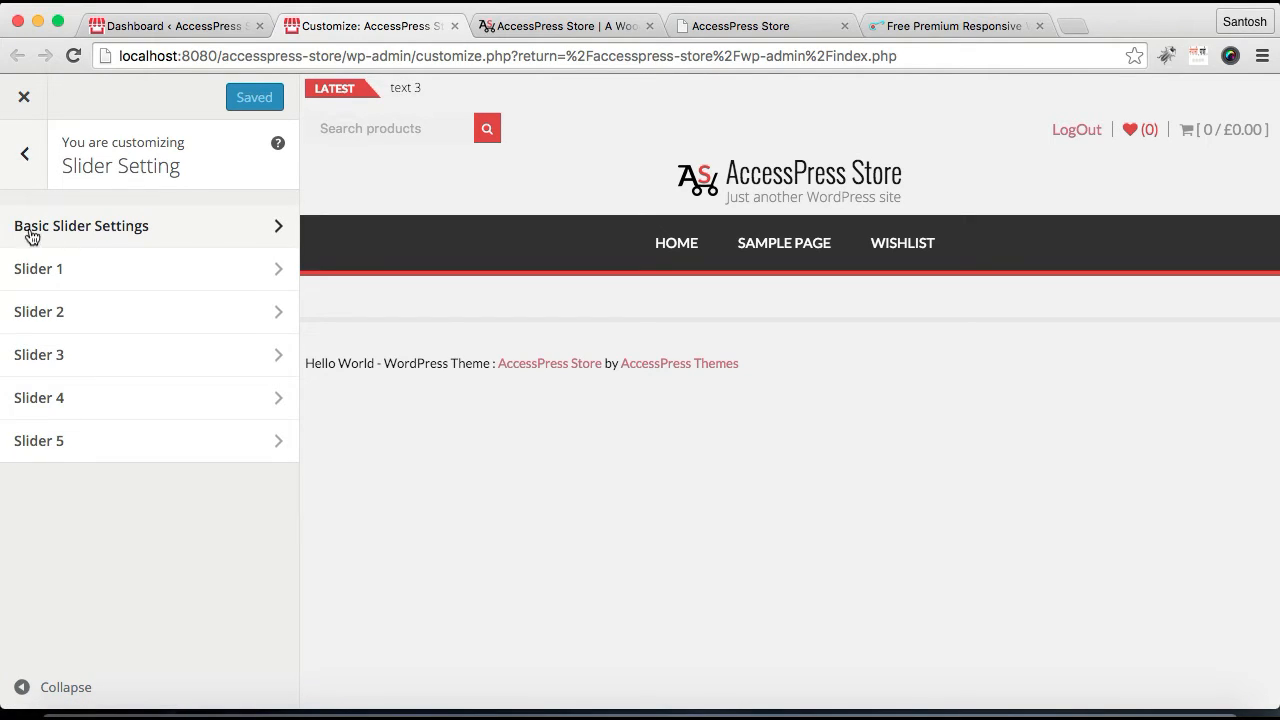
left_click(80, 224)
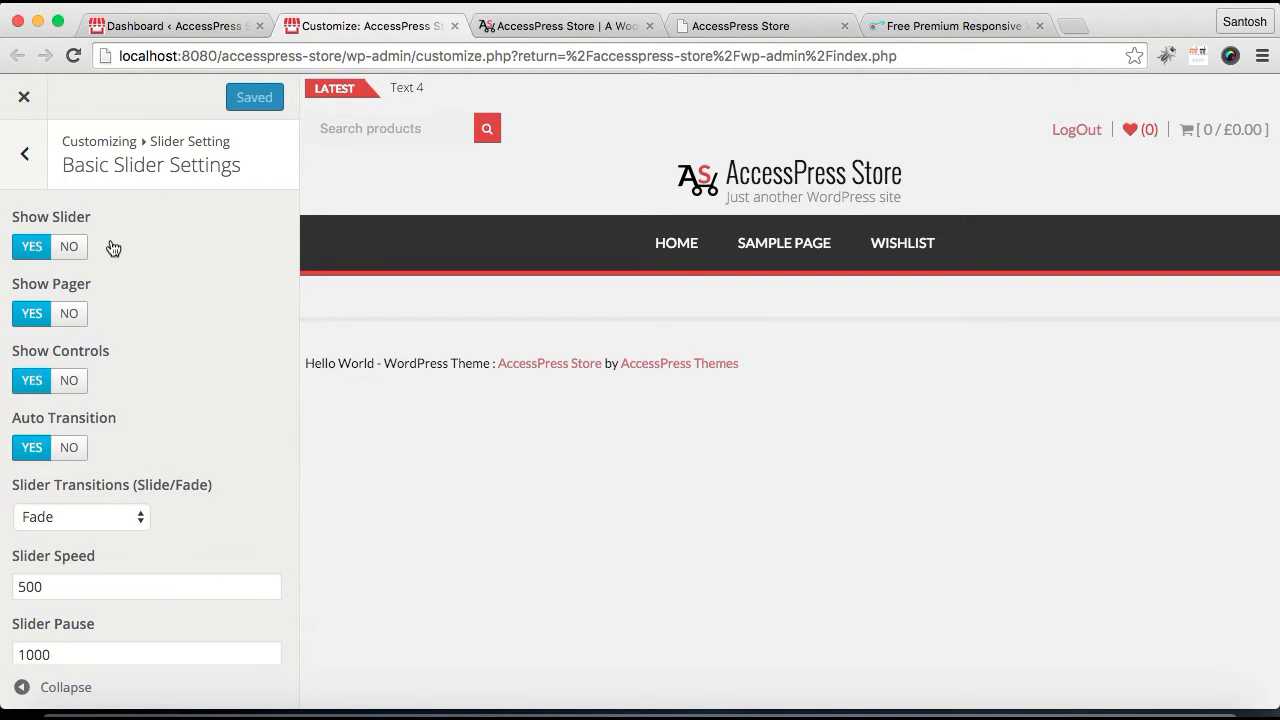
mouse_move(56, 302)
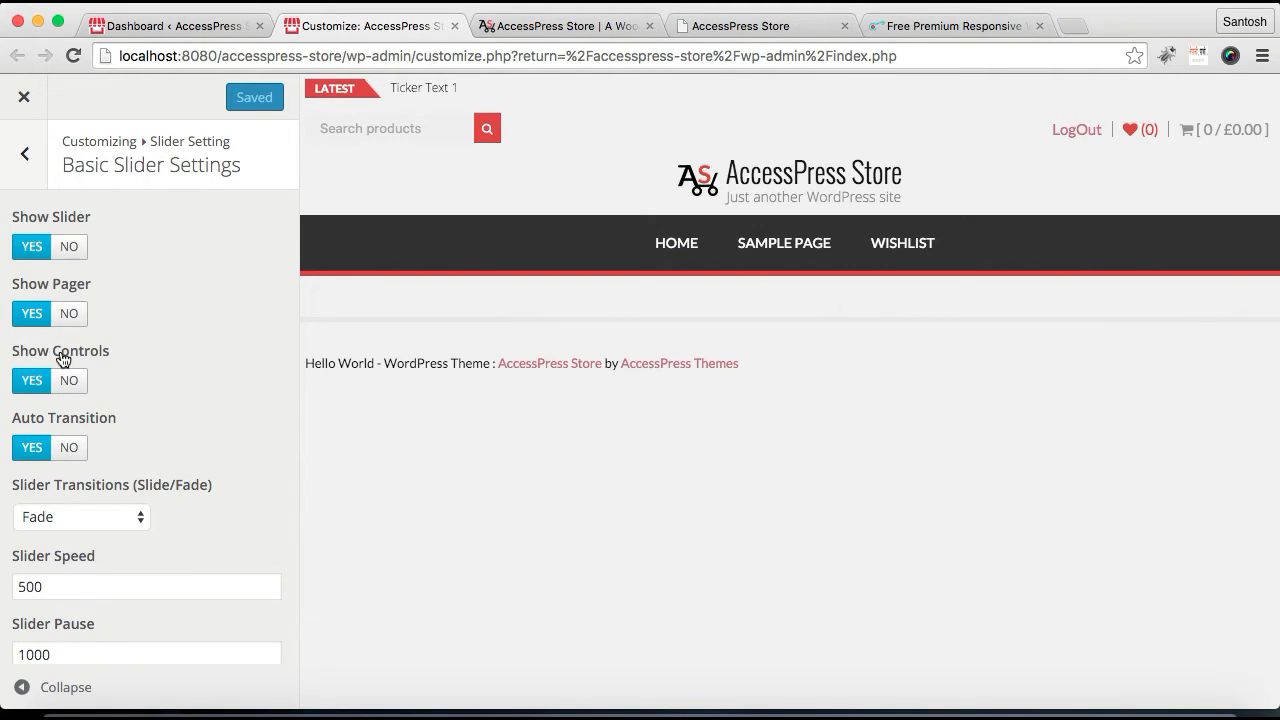
scroll("down", 3)
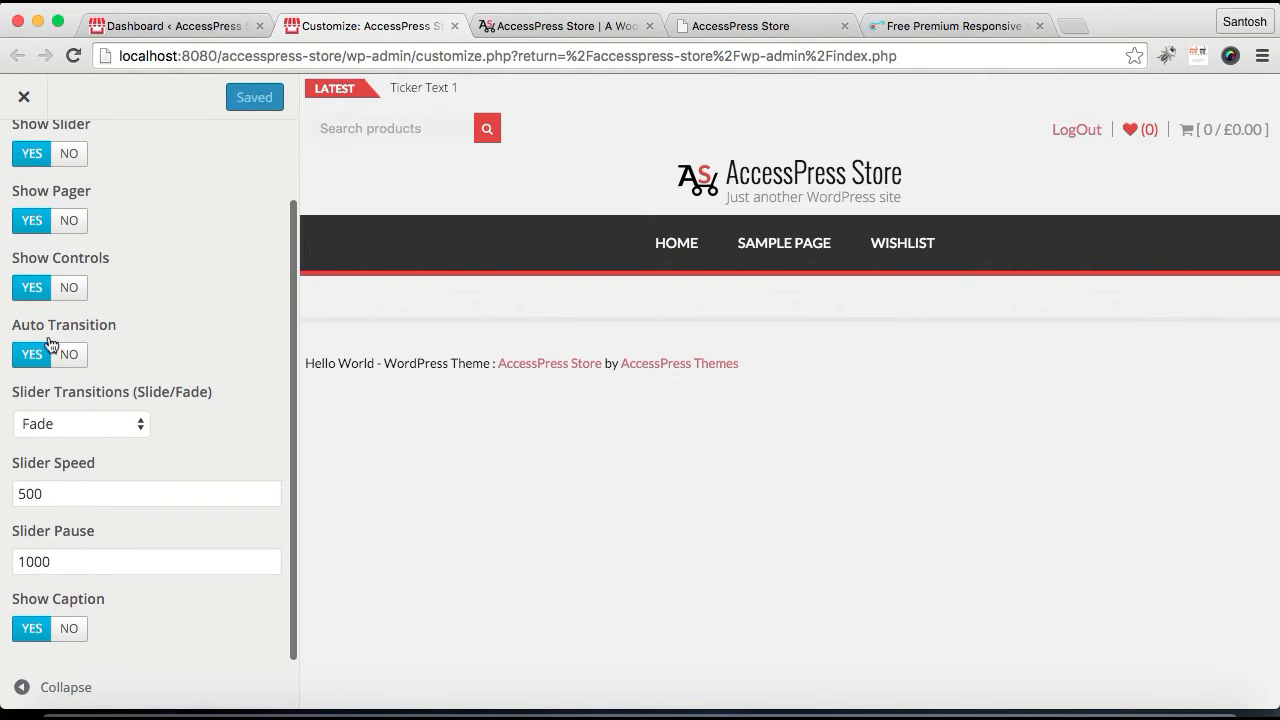
left_click(80, 424)
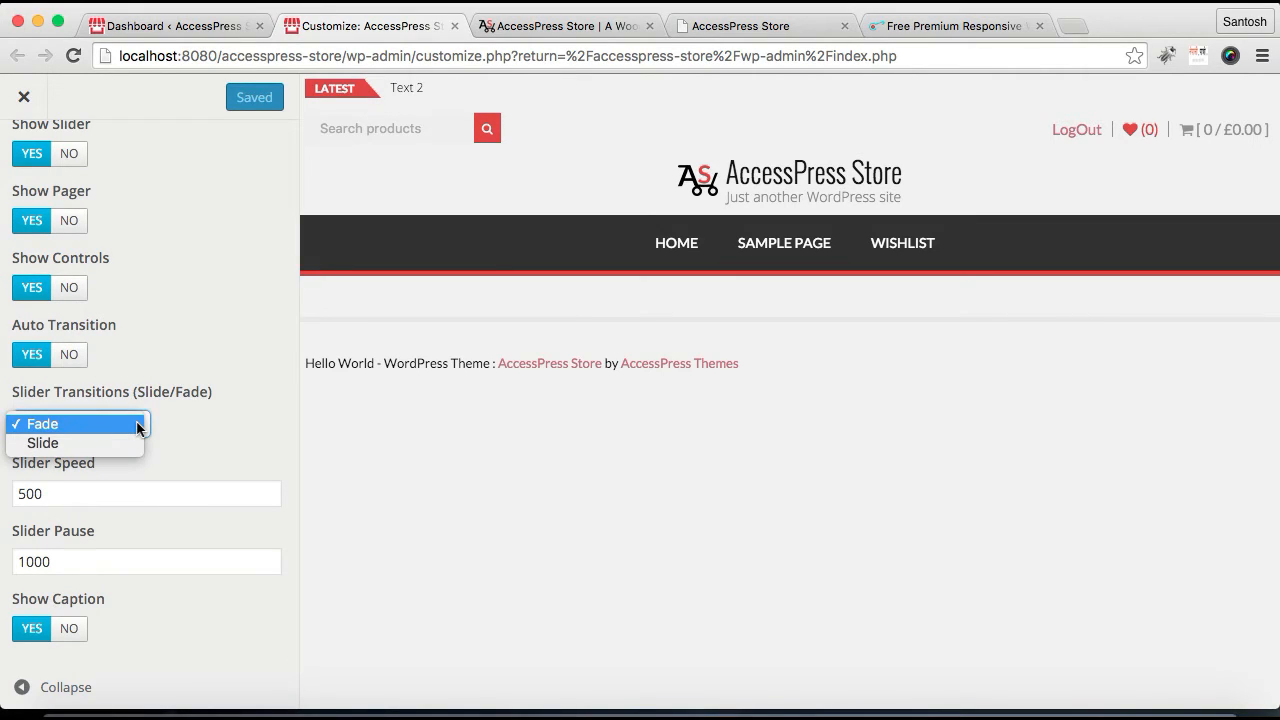
left_click(42, 424)
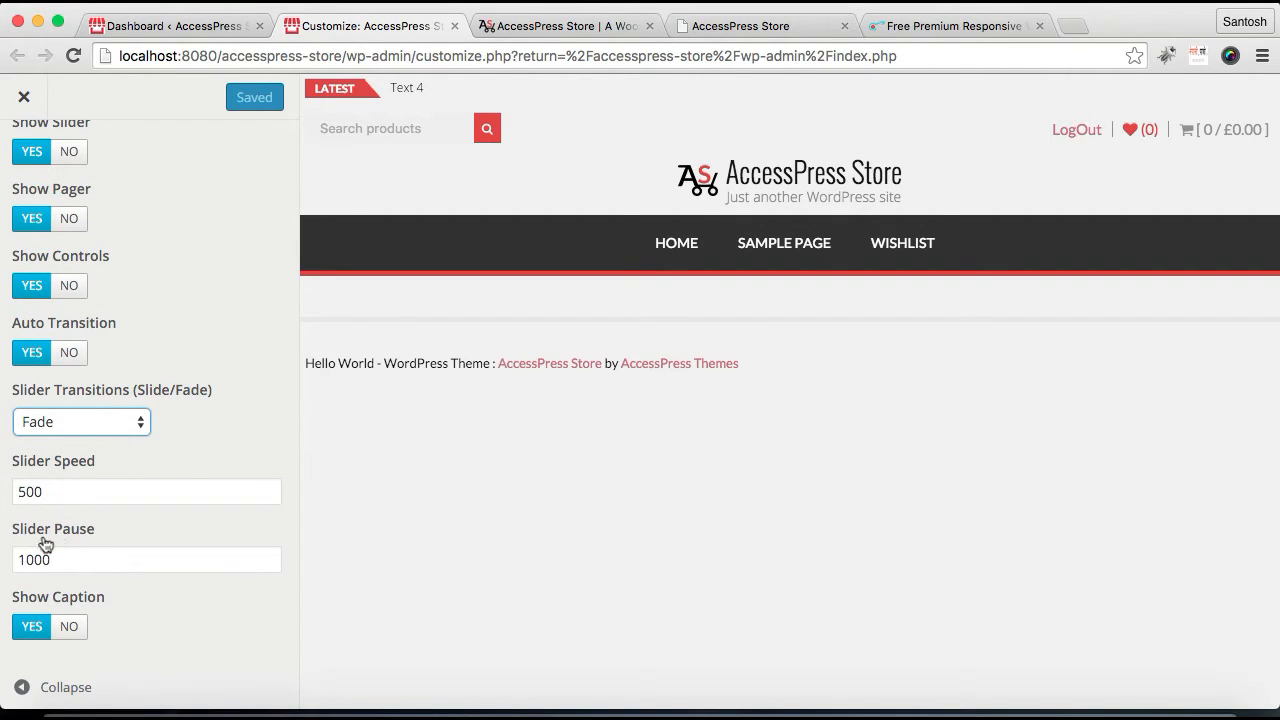
mouse_move(32, 608)
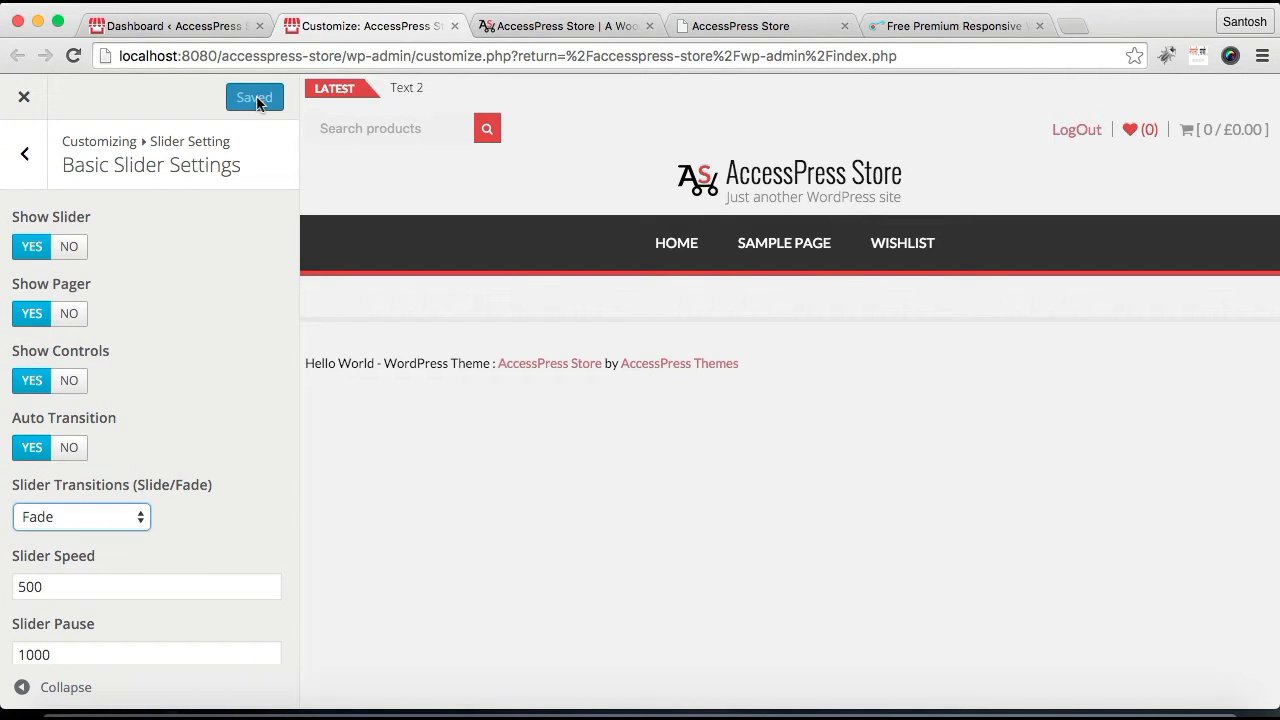
left_click(24, 152)
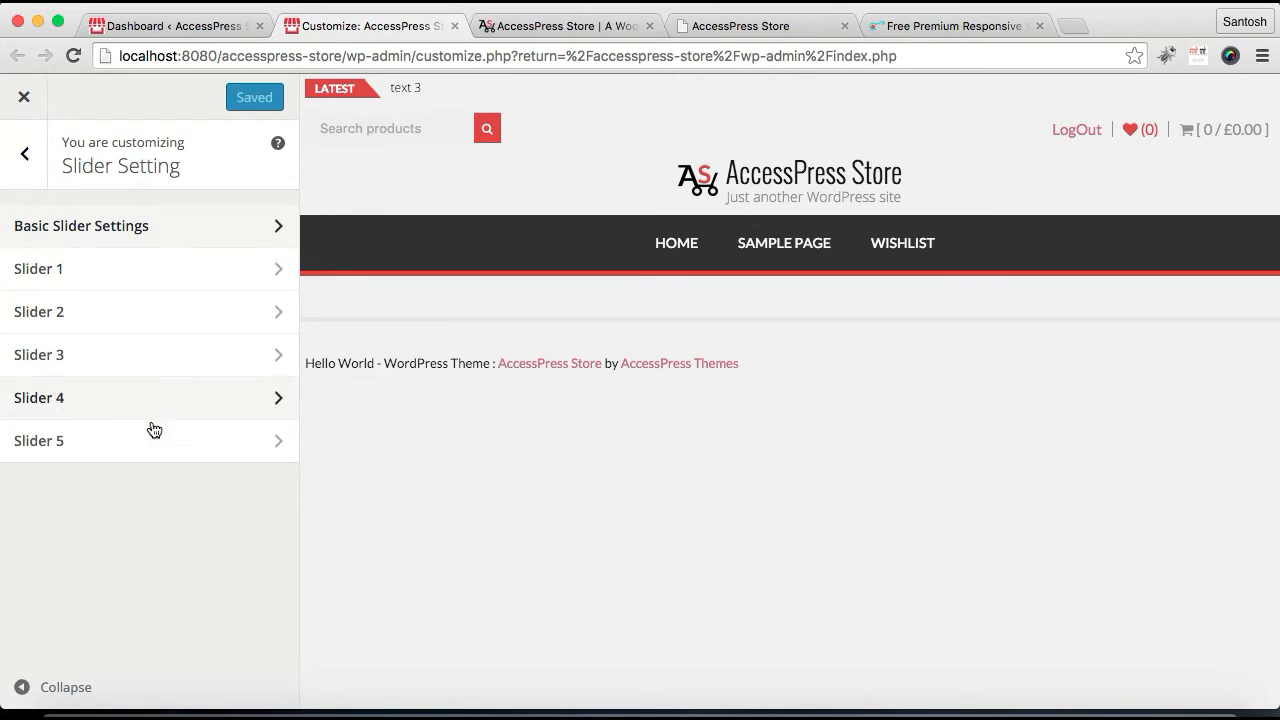
mouse_move(152, 284)
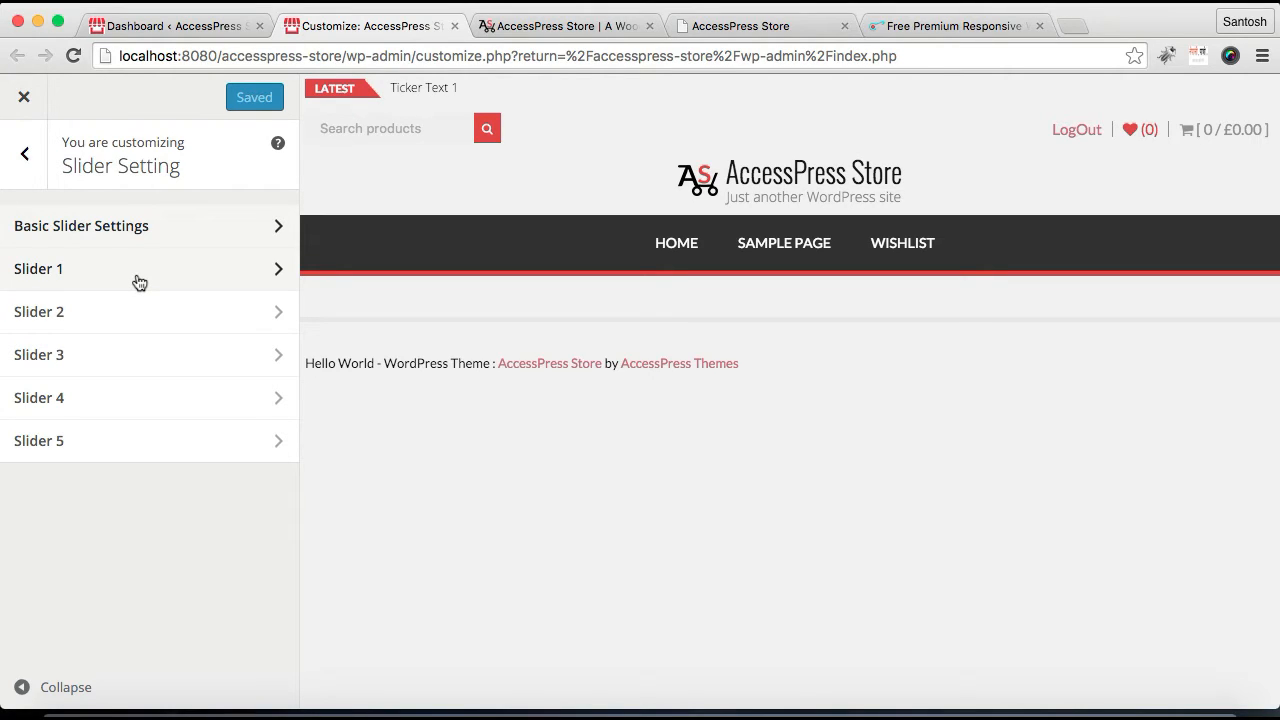
Step: View Slider 1's empty post, button link and button text options
left_click(38, 268)
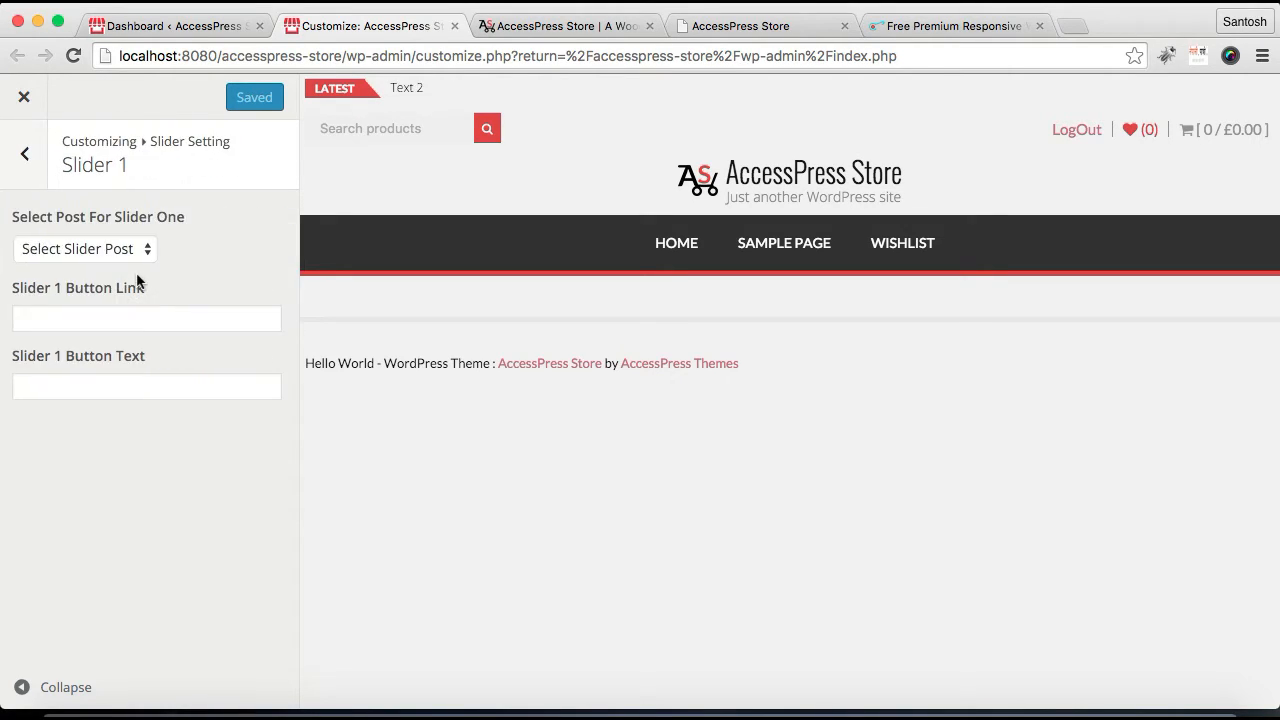
left_click(84, 248)
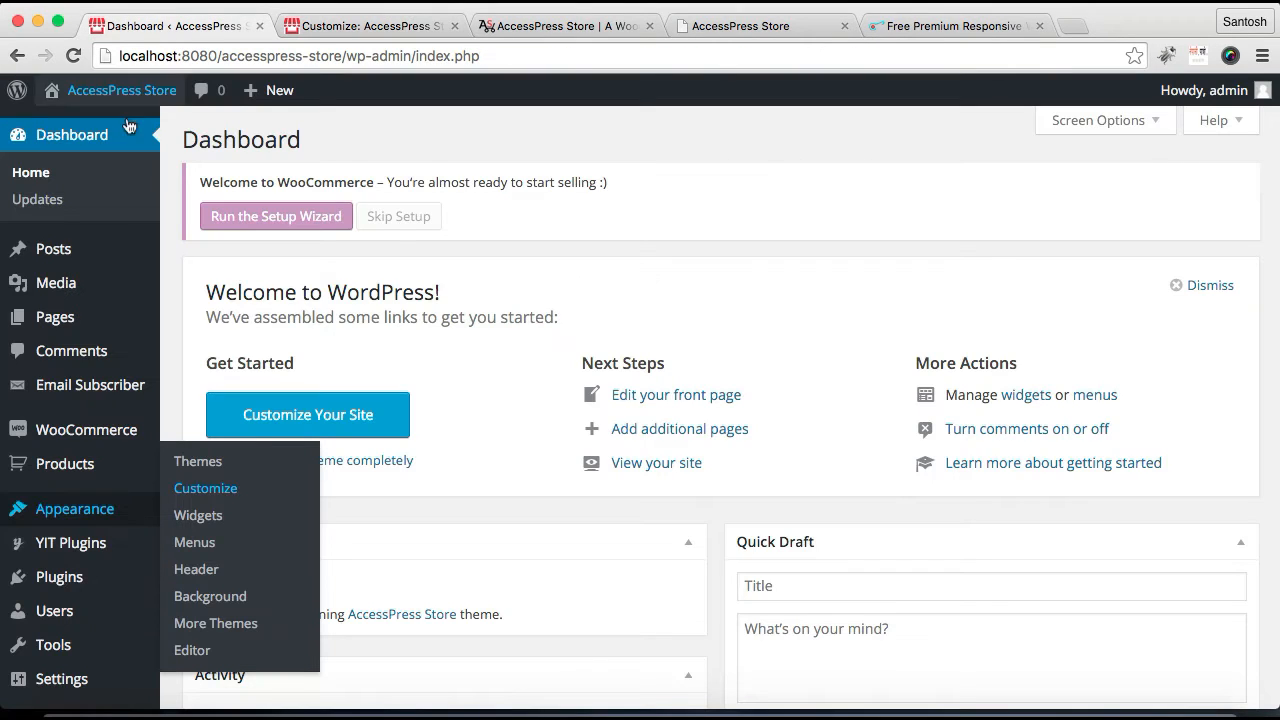
mouse_move(54, 248)
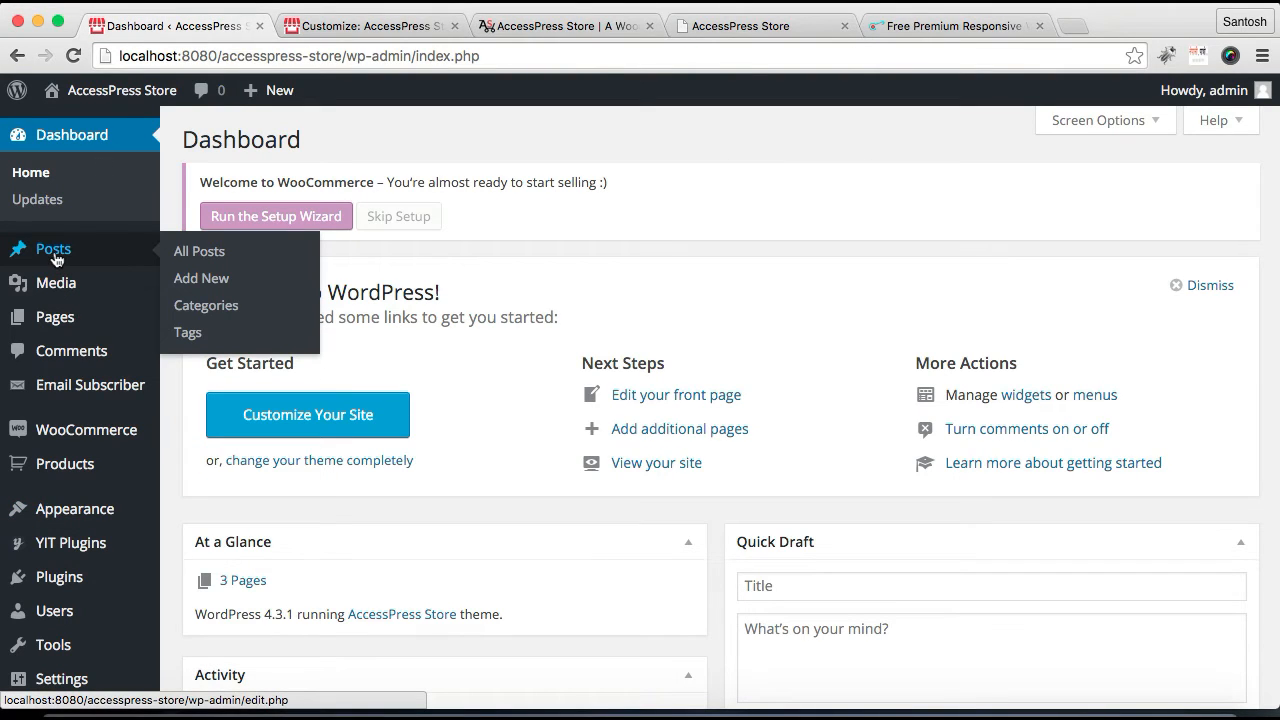
mouse_move(200, 278)
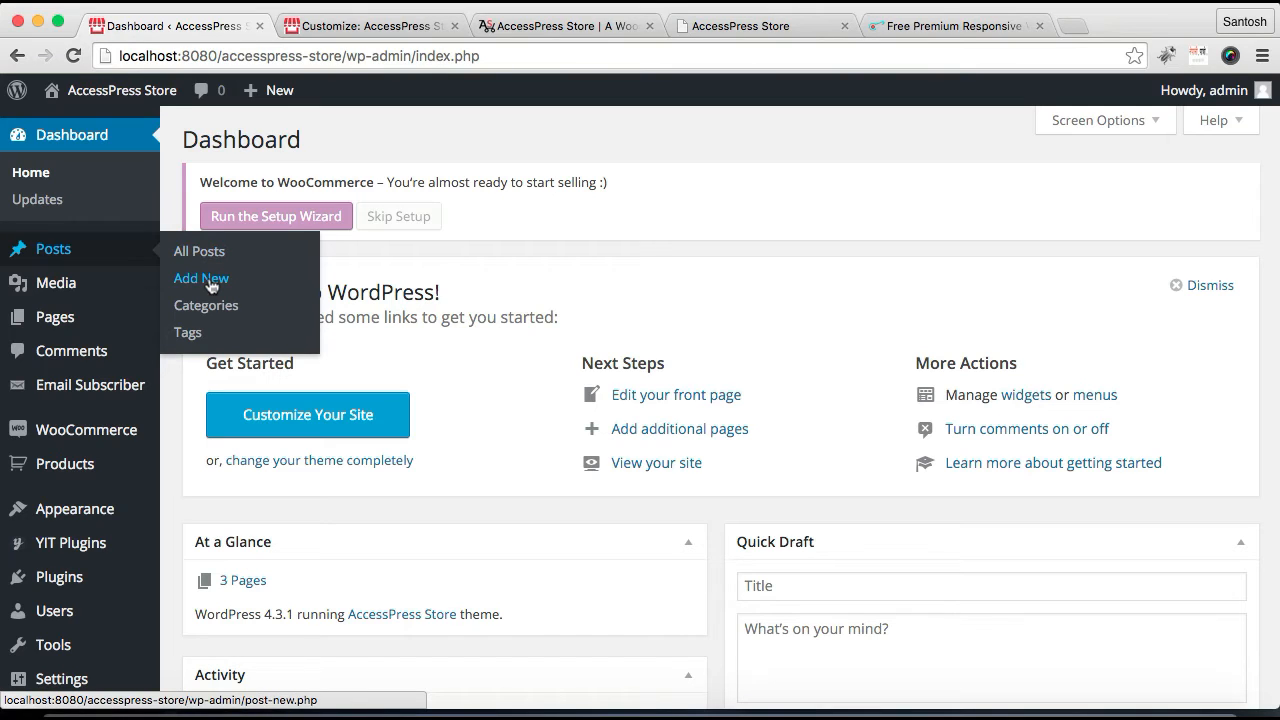
Step: Create a new post titled 'Sale Winter Collection' with Lorem Ipsum body text
left_click(200, 278)
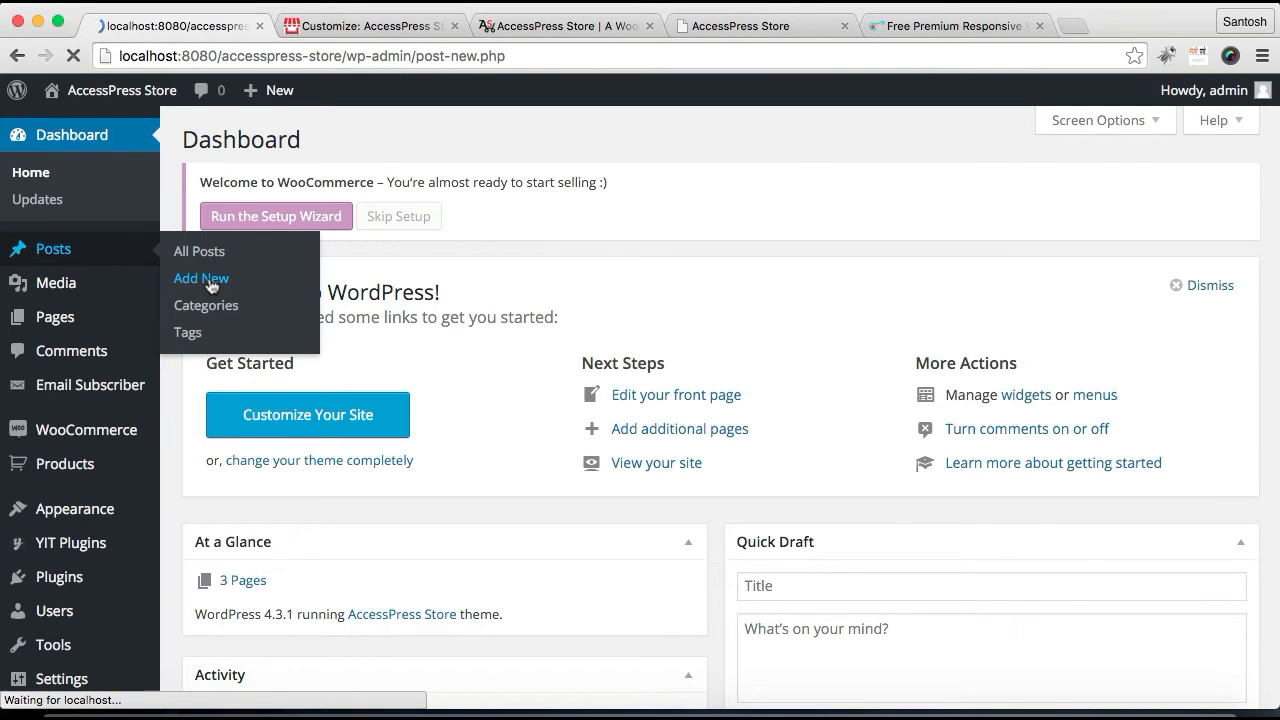
left_click(200, 278)
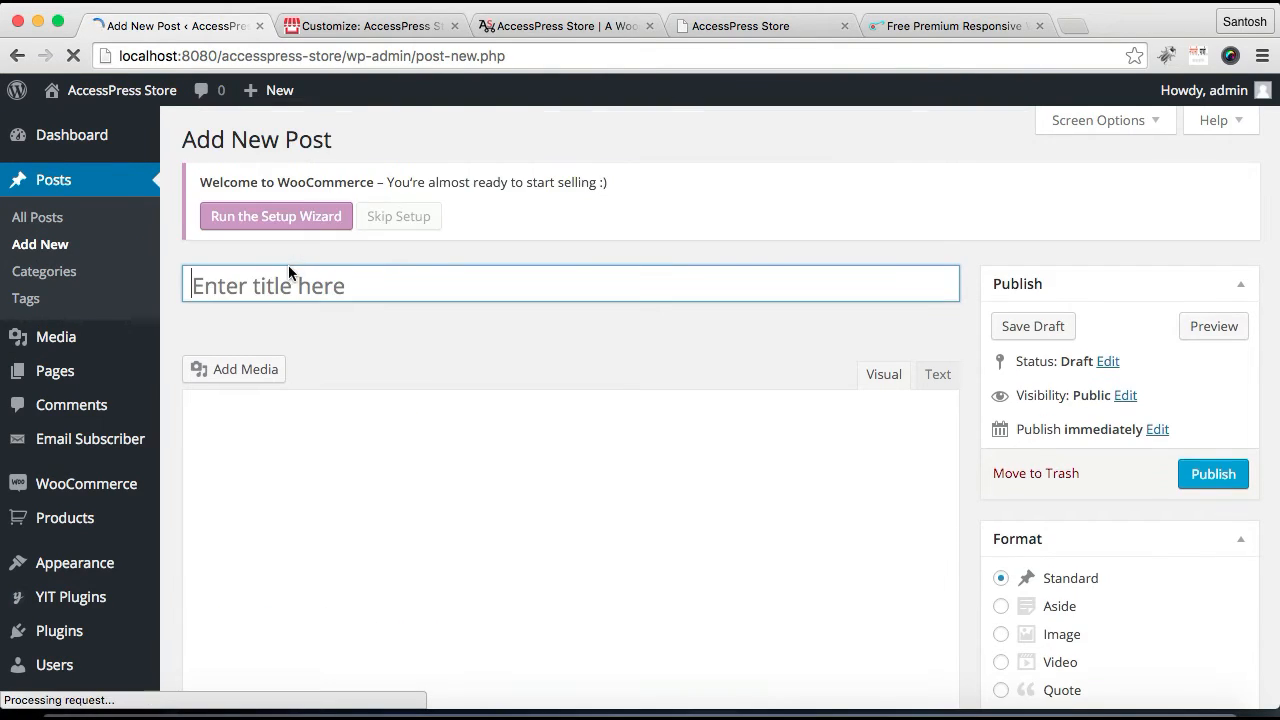
left_click(570, 284)
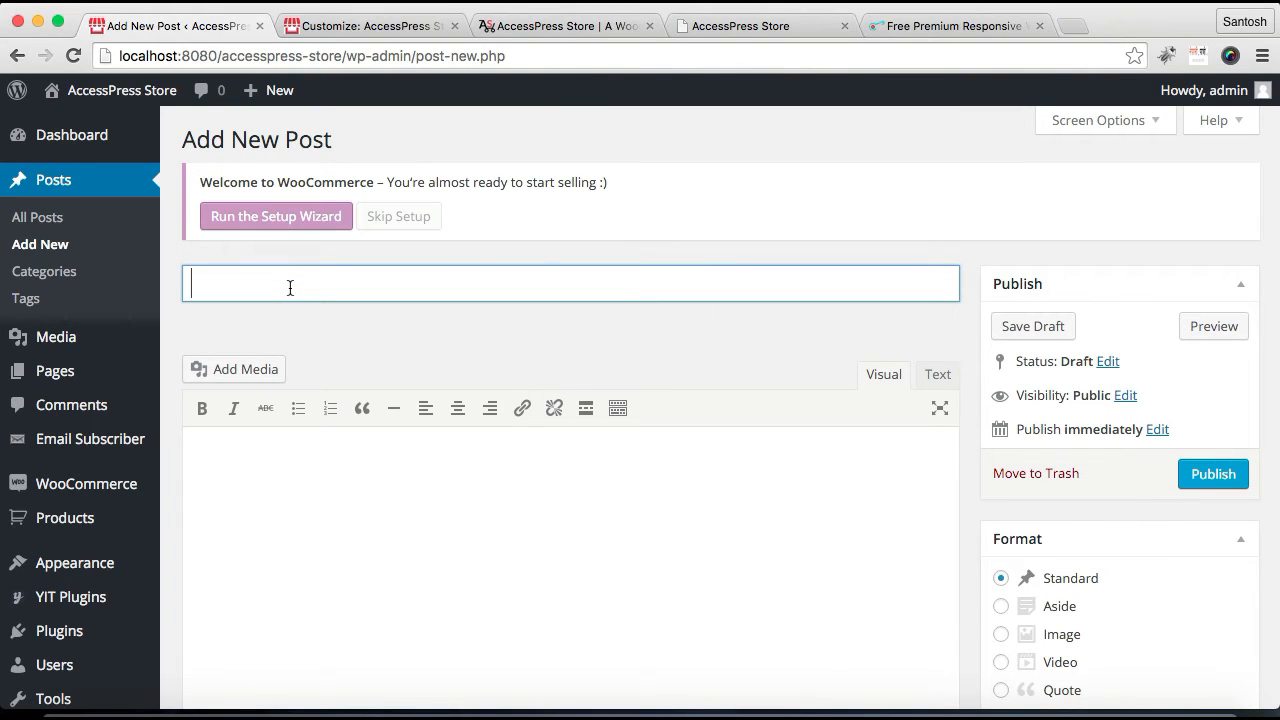
type("Sale Winter Colle")
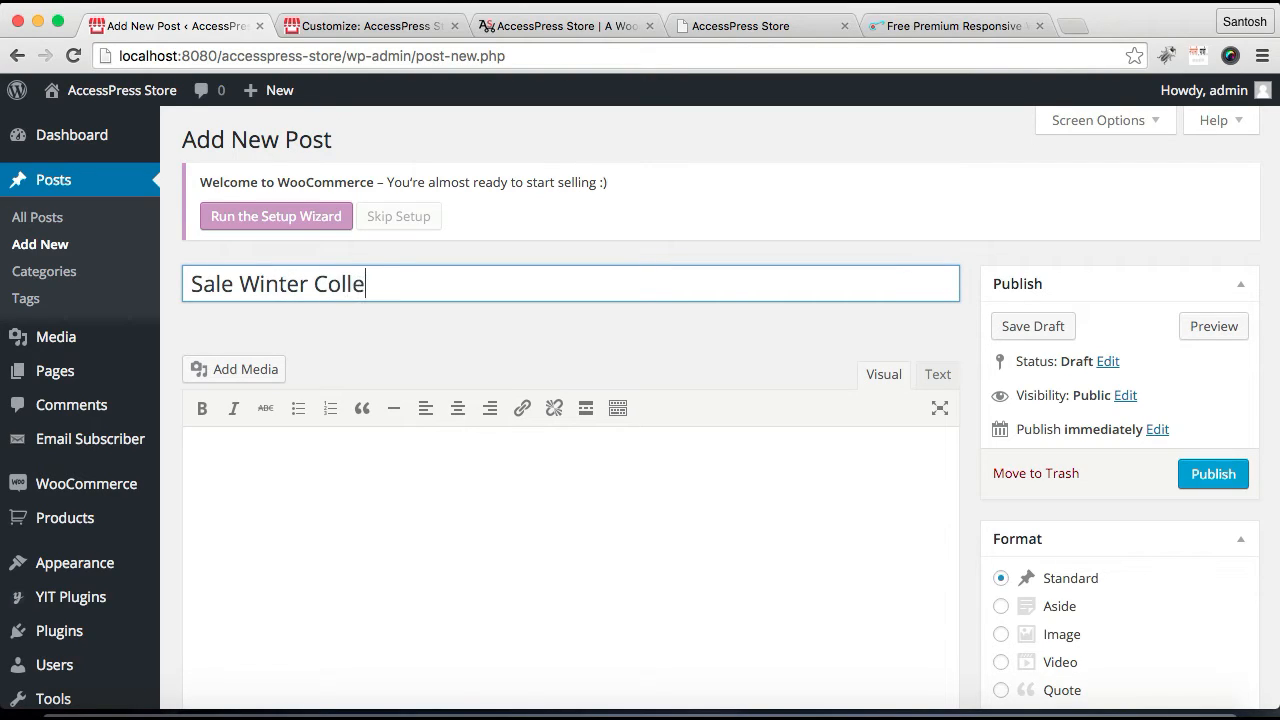
type("ction")
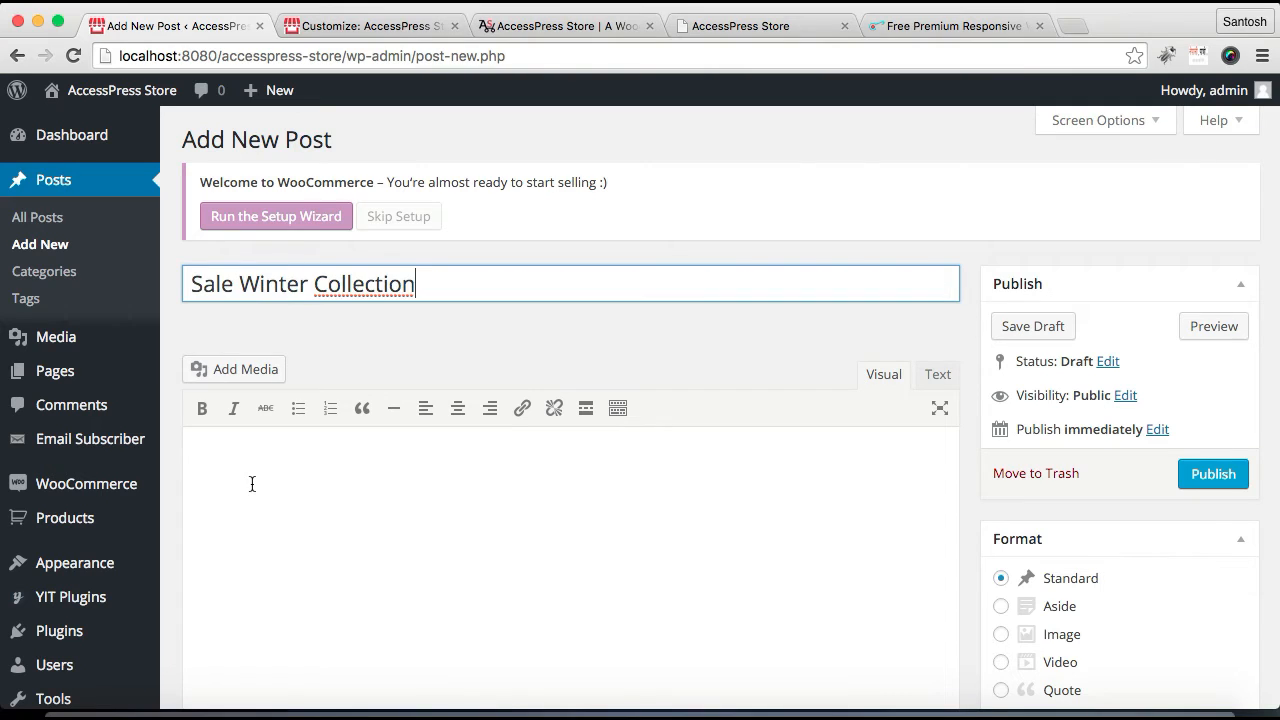
type("Lorem Ipsum is simply dummy text of the printing and typesetting industry. Lorem Ipsum has been the industry's")
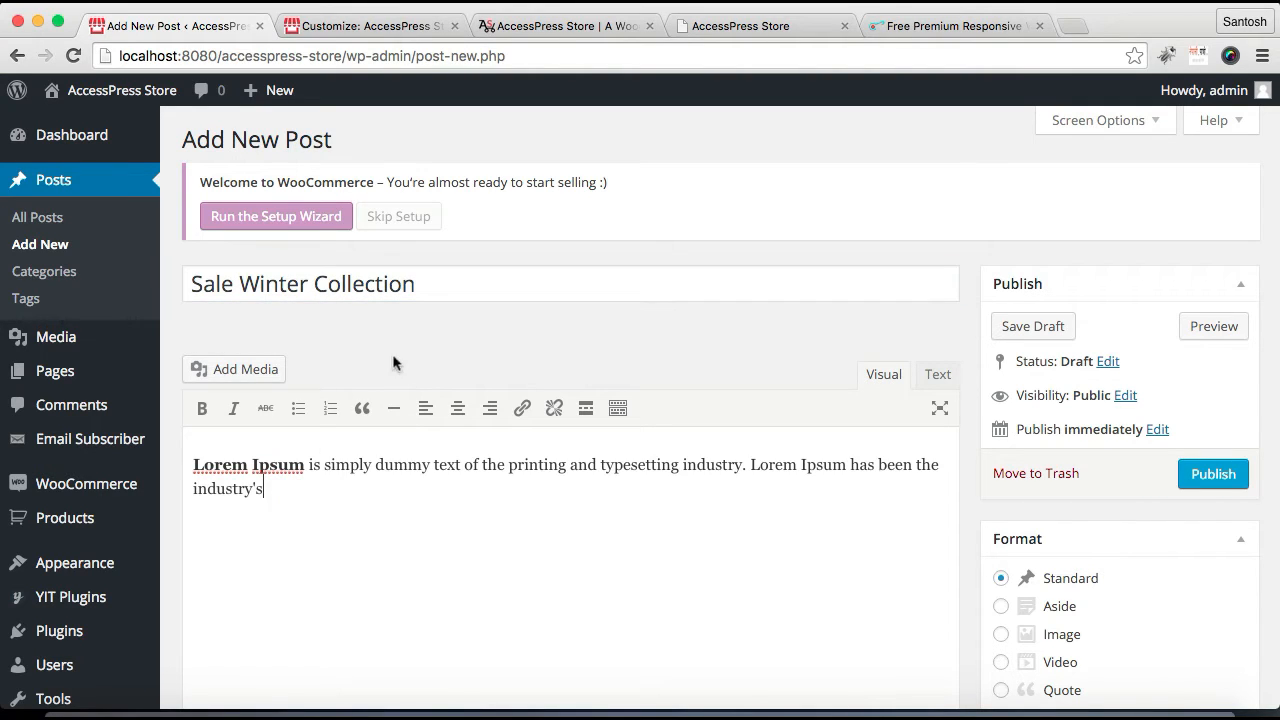
scroll("down", 3)
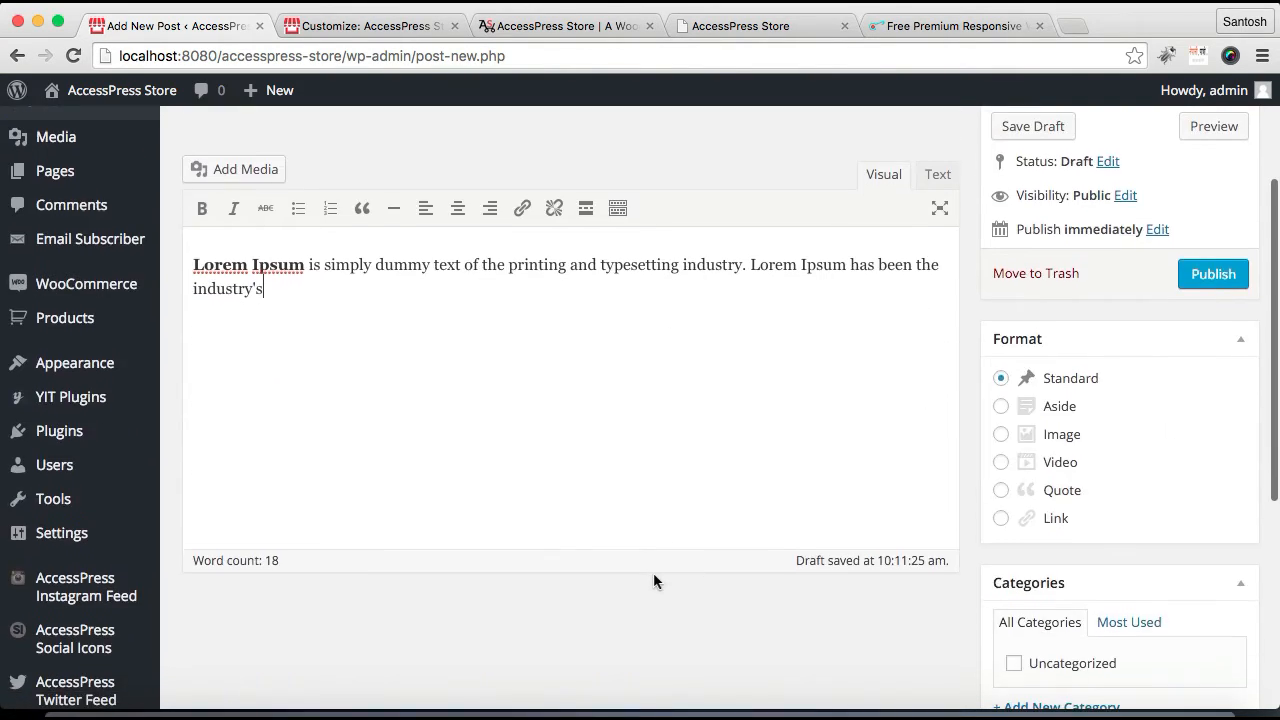
Step: Set the shopping-bags photo (banner1) as the post's featured image
scroll("down", 3)
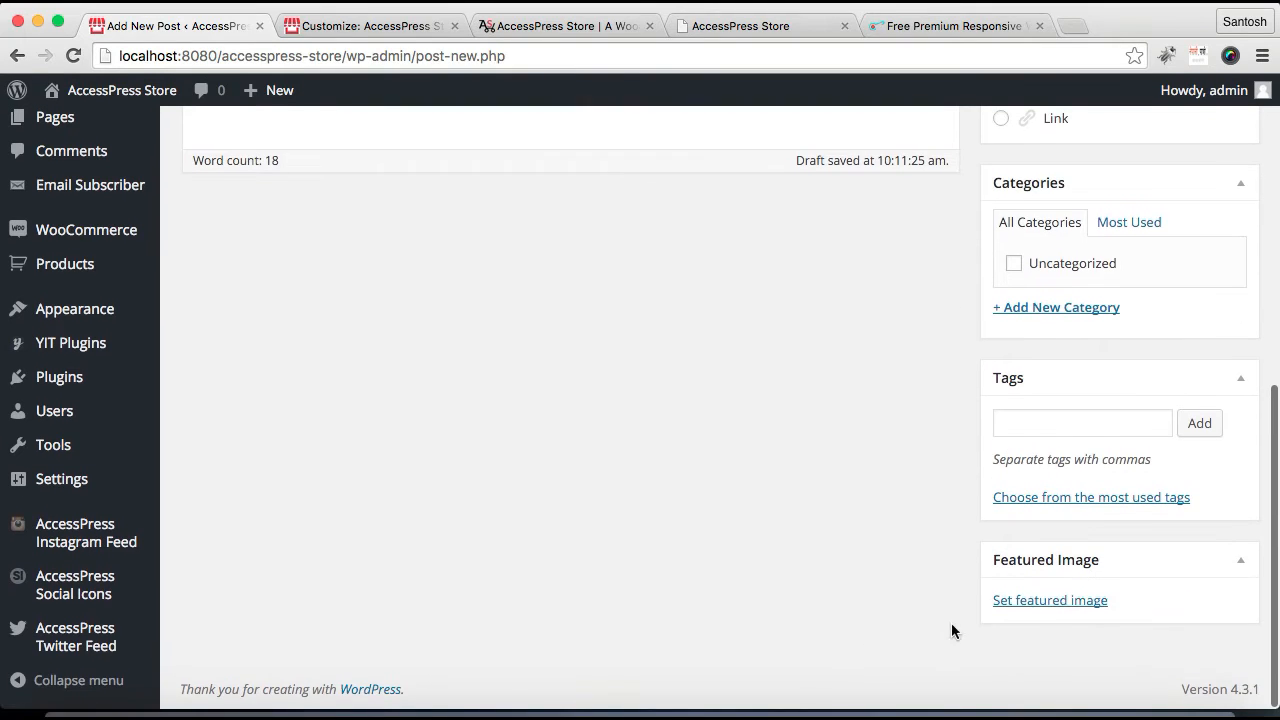
left_click(1048, 600)
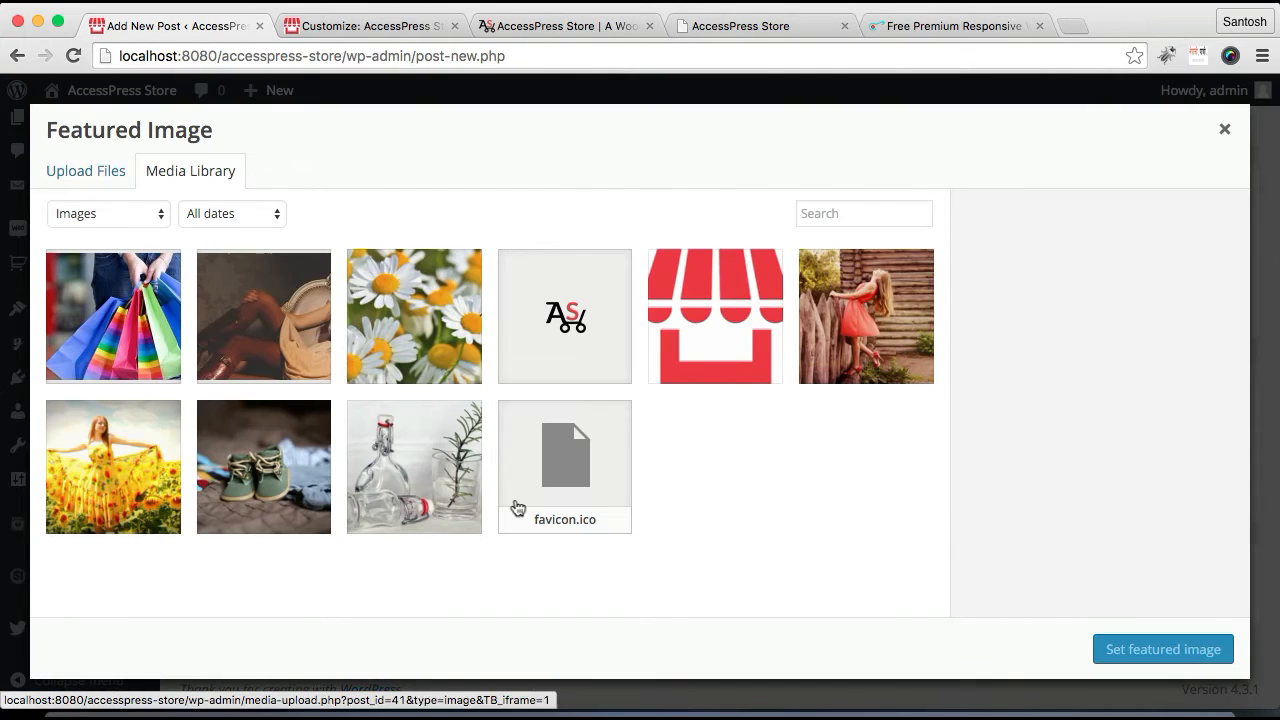
left_click(112, 316)
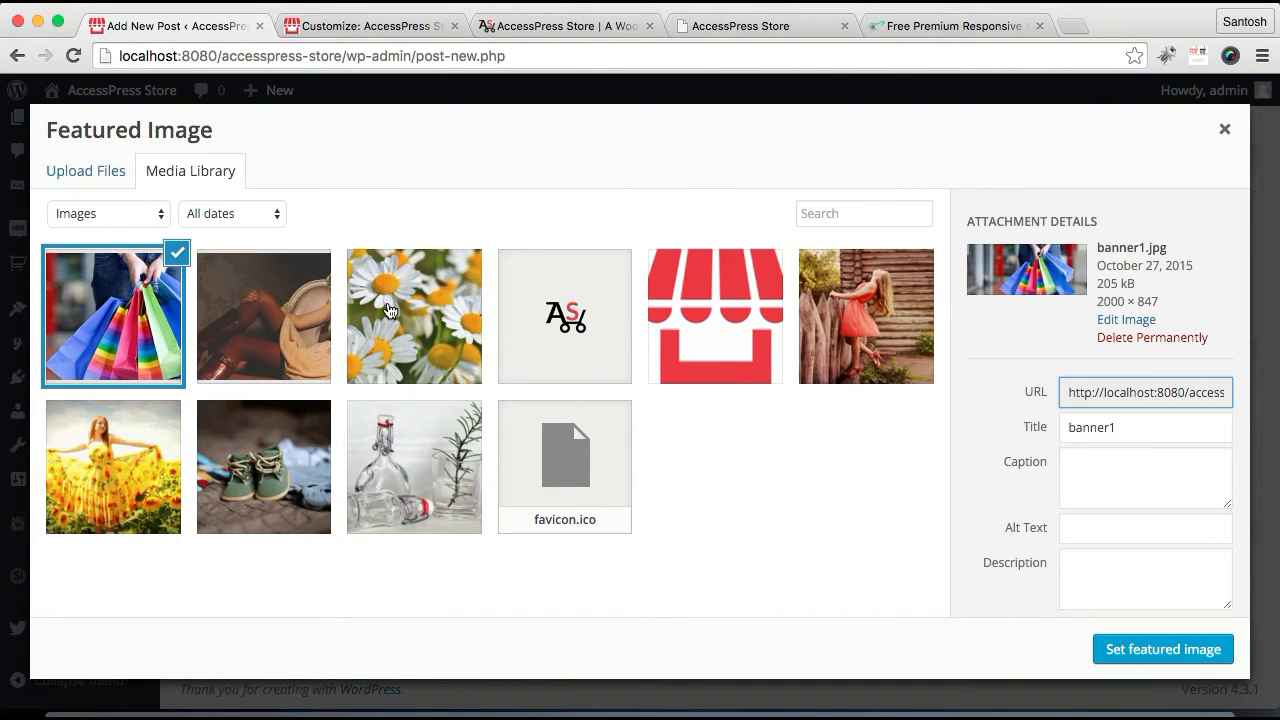
mouse_move(164, 184)
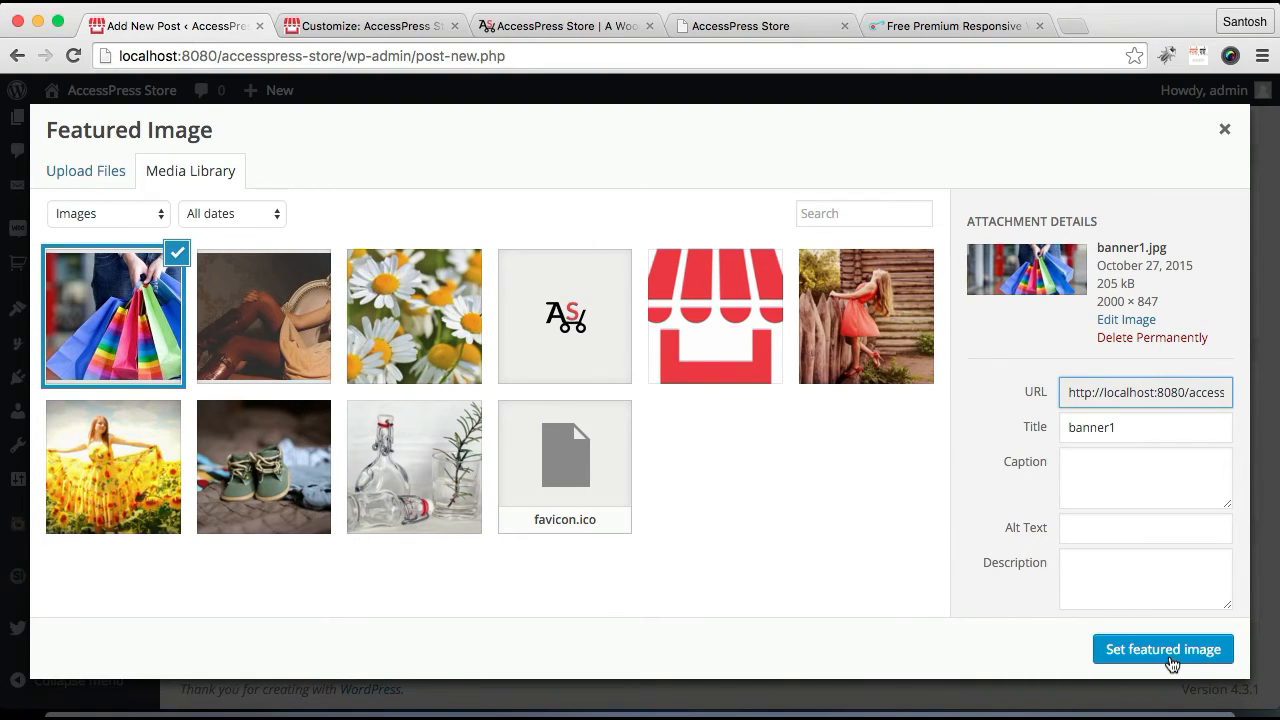
left_click(1162, 648)
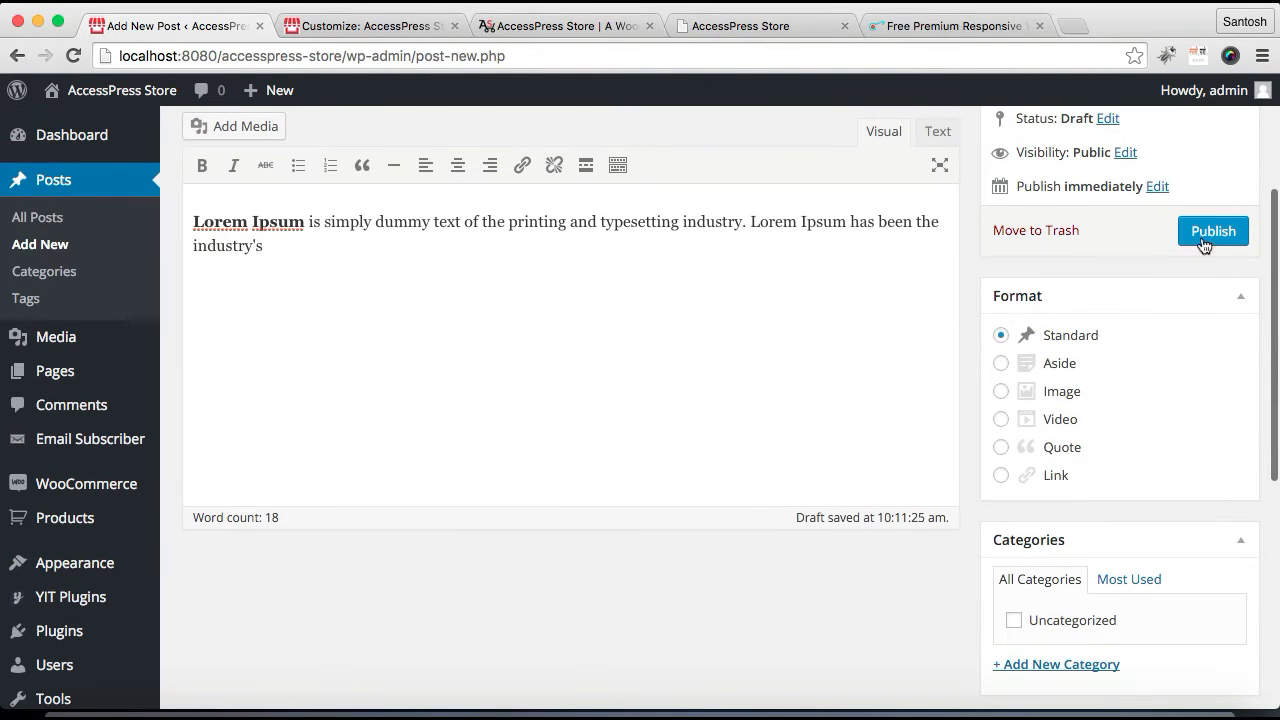
Step: Publish the Sale Winter Collection post and start another new post
left_click(1212, 232)
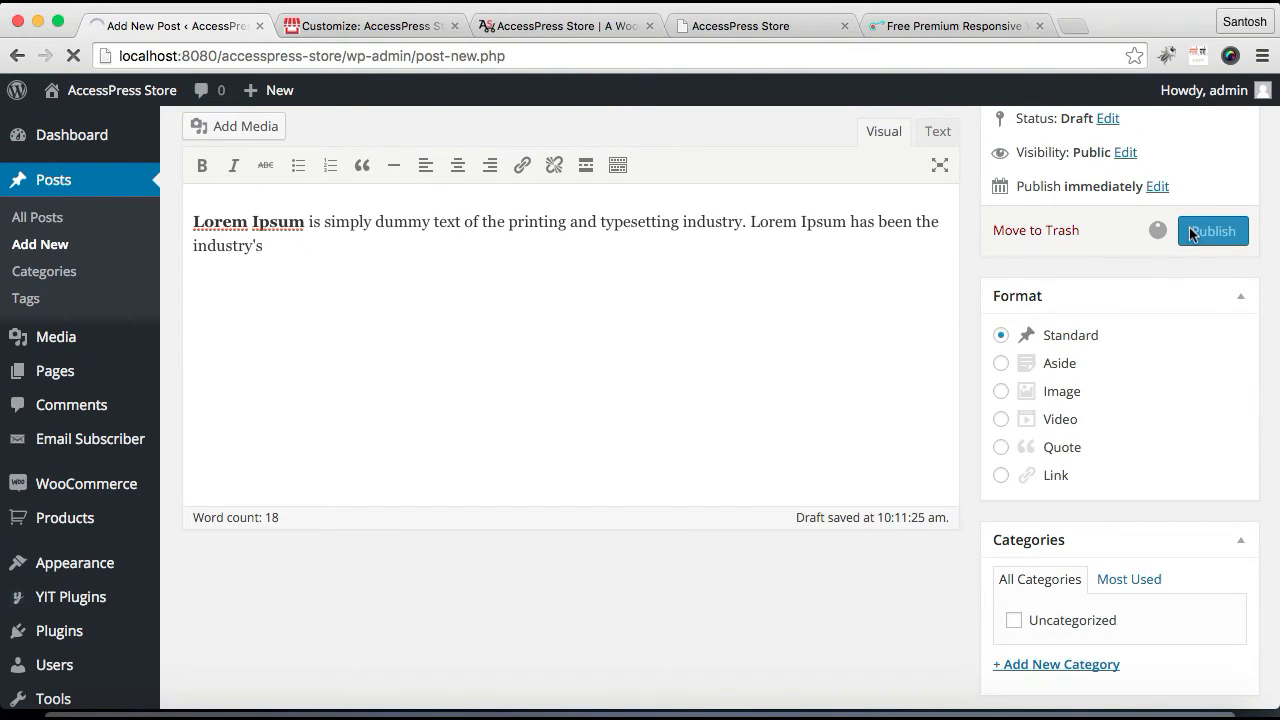
left_click(1212, 230)
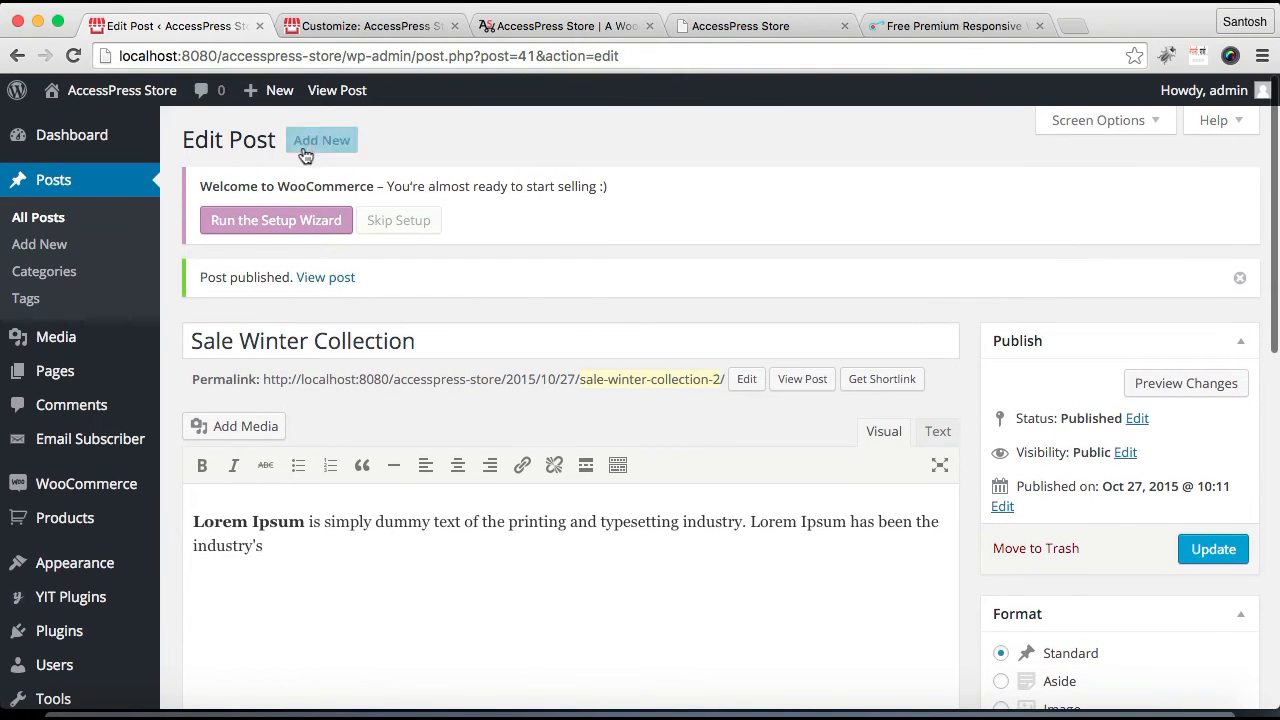
left_click(322, 140)
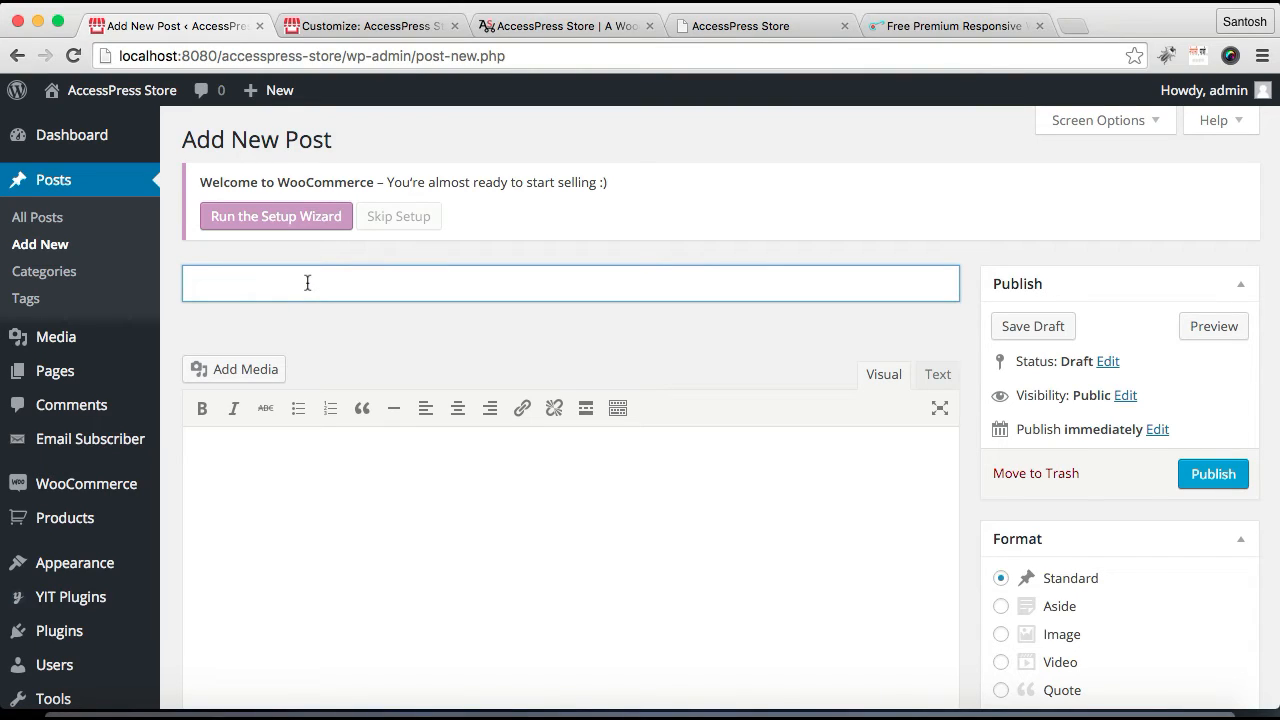
Step: Title the post 'Simple Design' with Lorem Ipsum text, set banner.jpg as featured image, and publish
type("Smple Des")
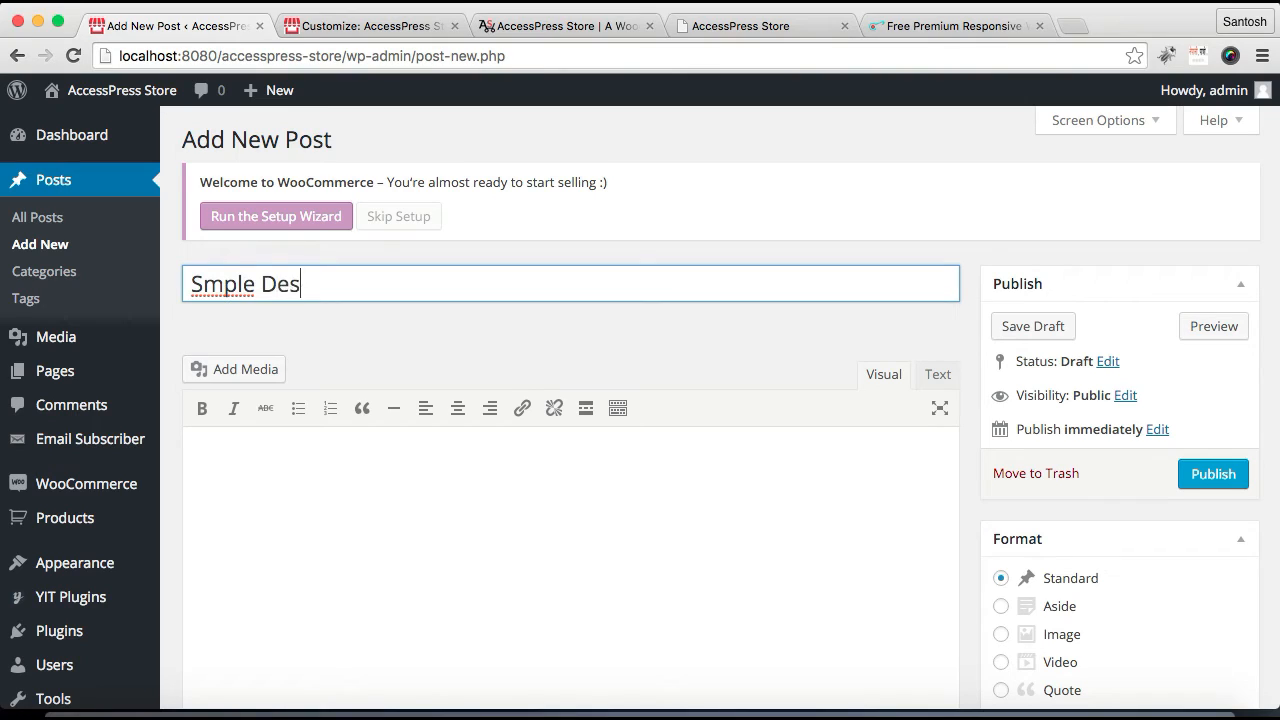
type("ign")
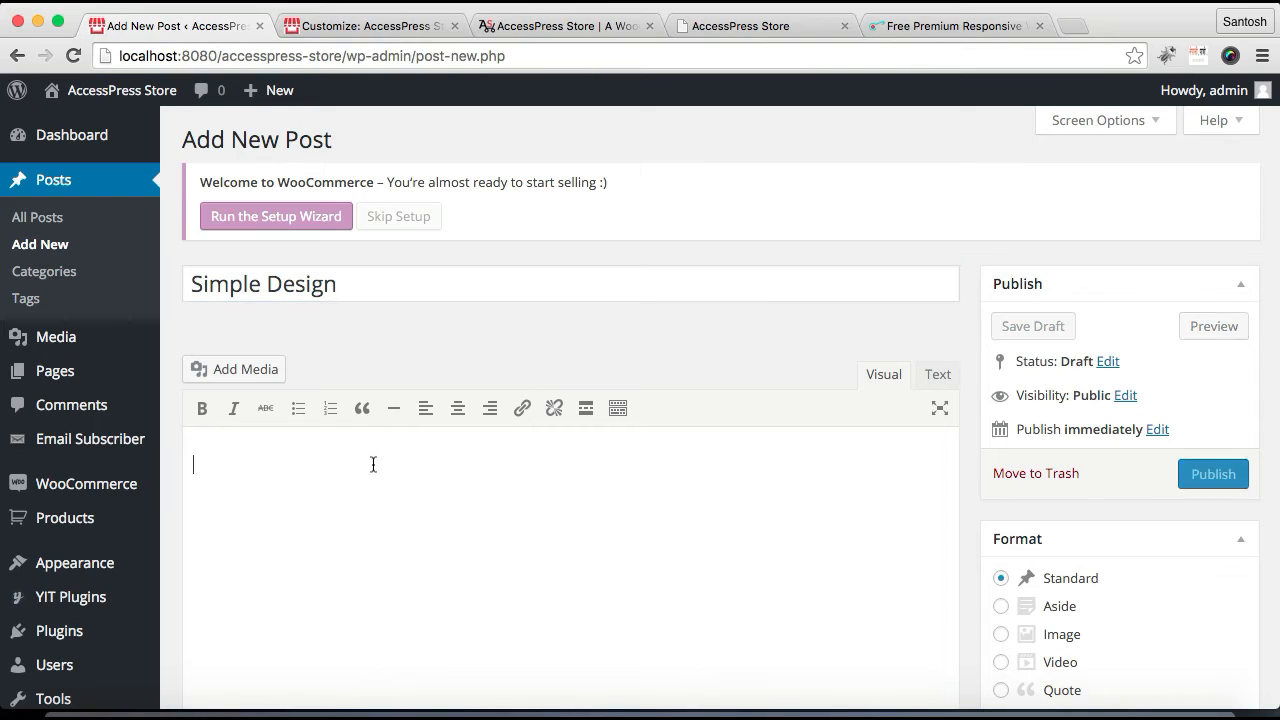
scroll("down", 3)
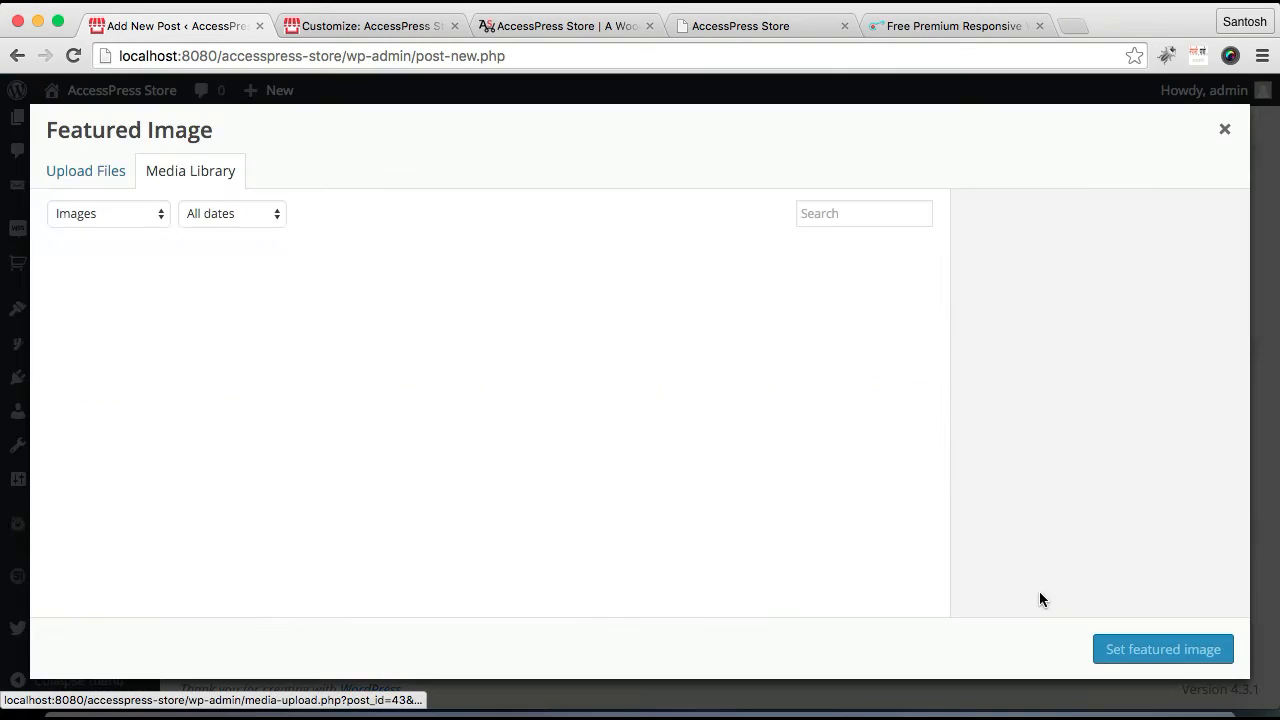
left_click(264, 316)
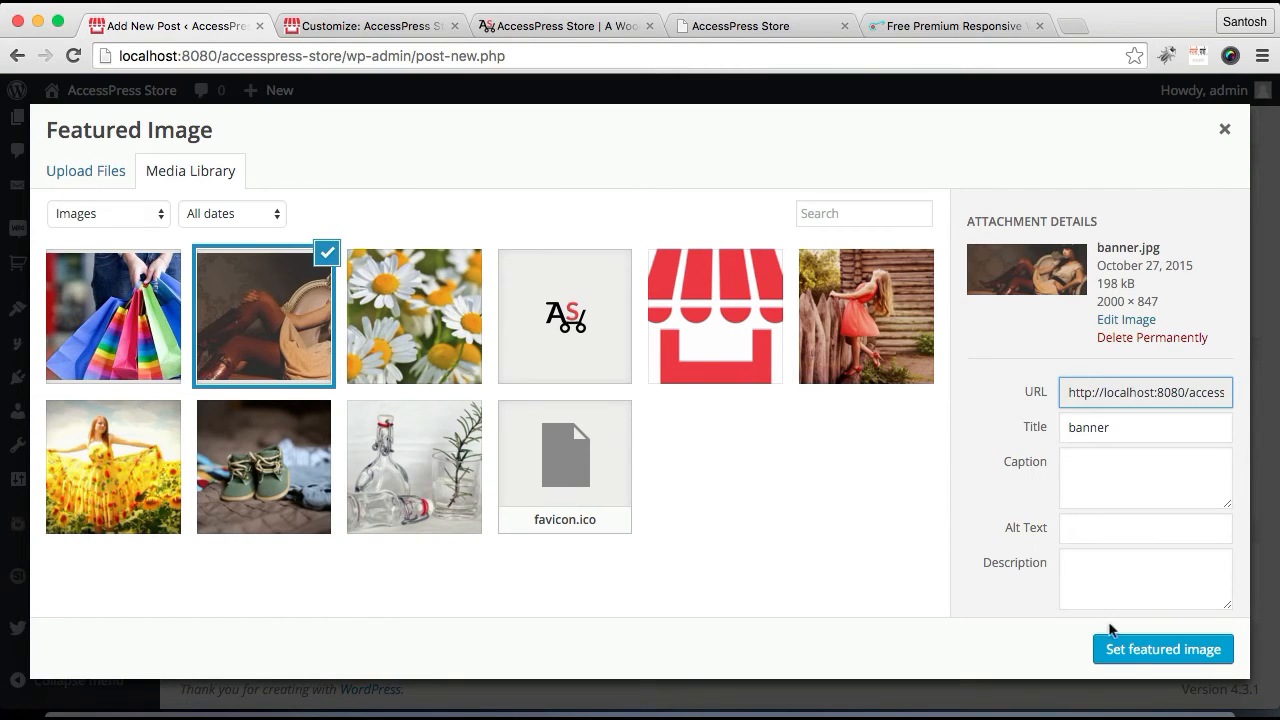
left_click(1162, 648)
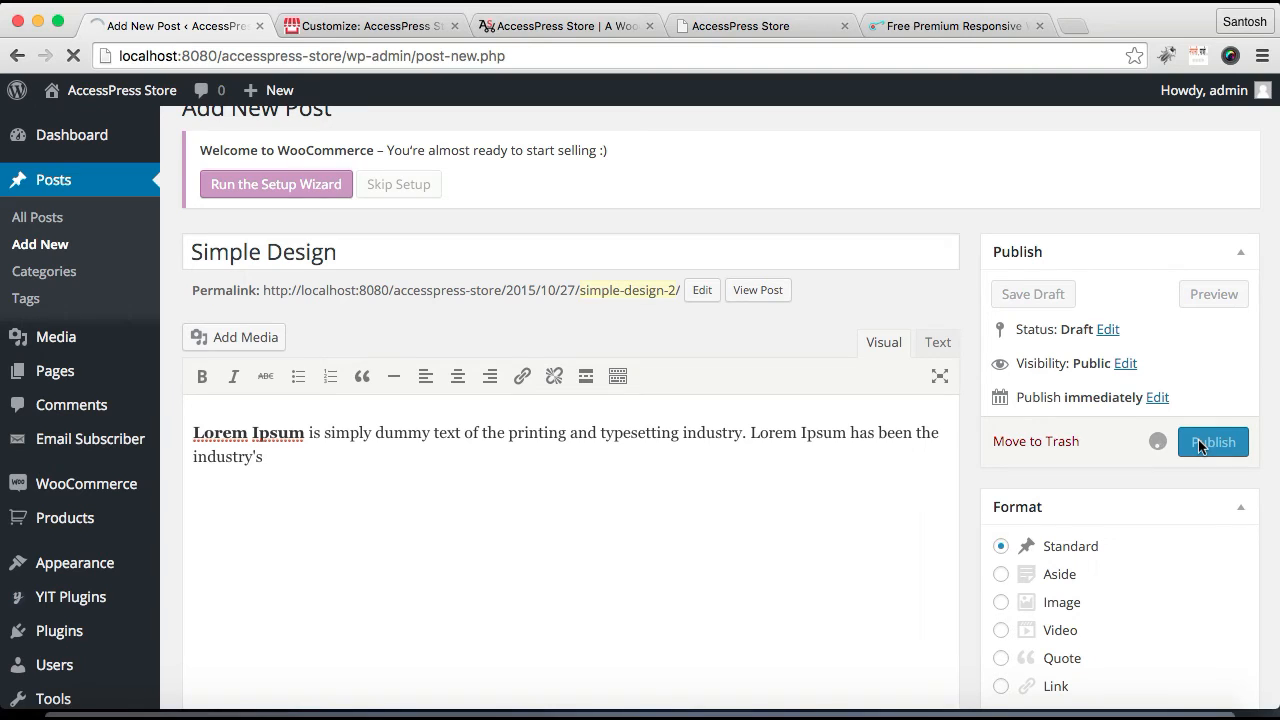
left_click(1212, 442)
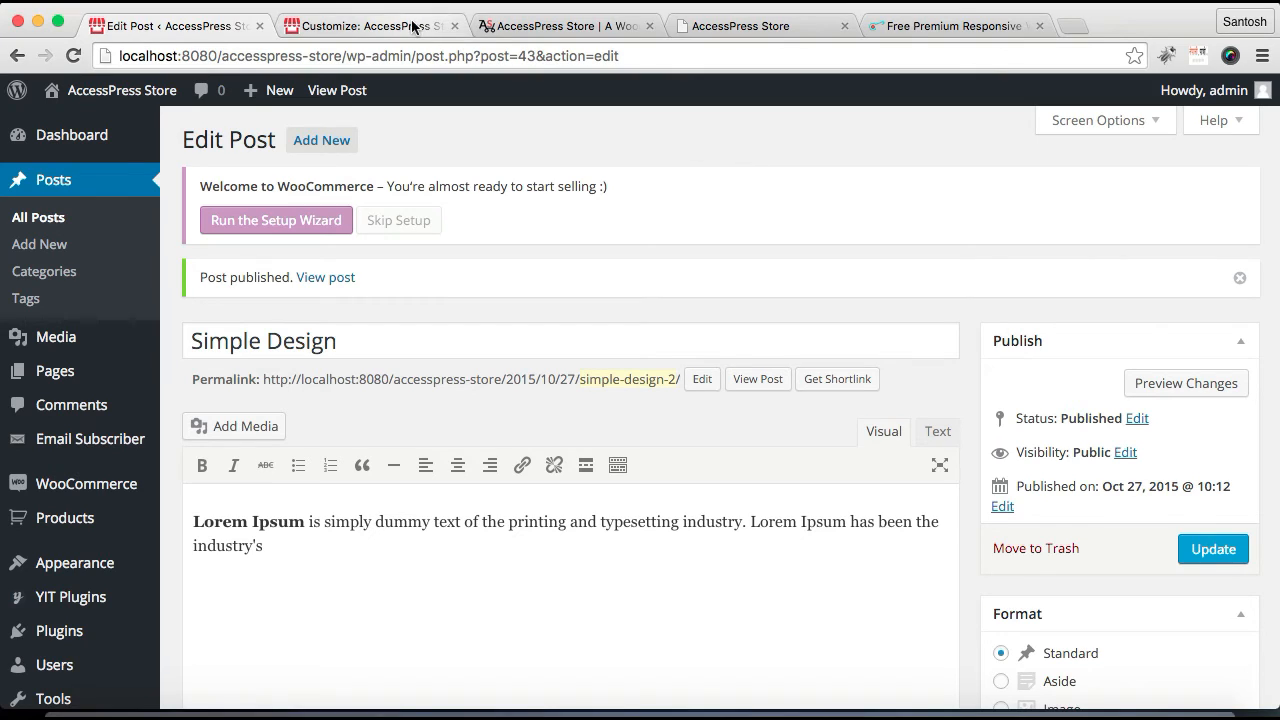
Step: Reload the customizer and assign the Simple Design post to Slider 1
left_click(370, 24)
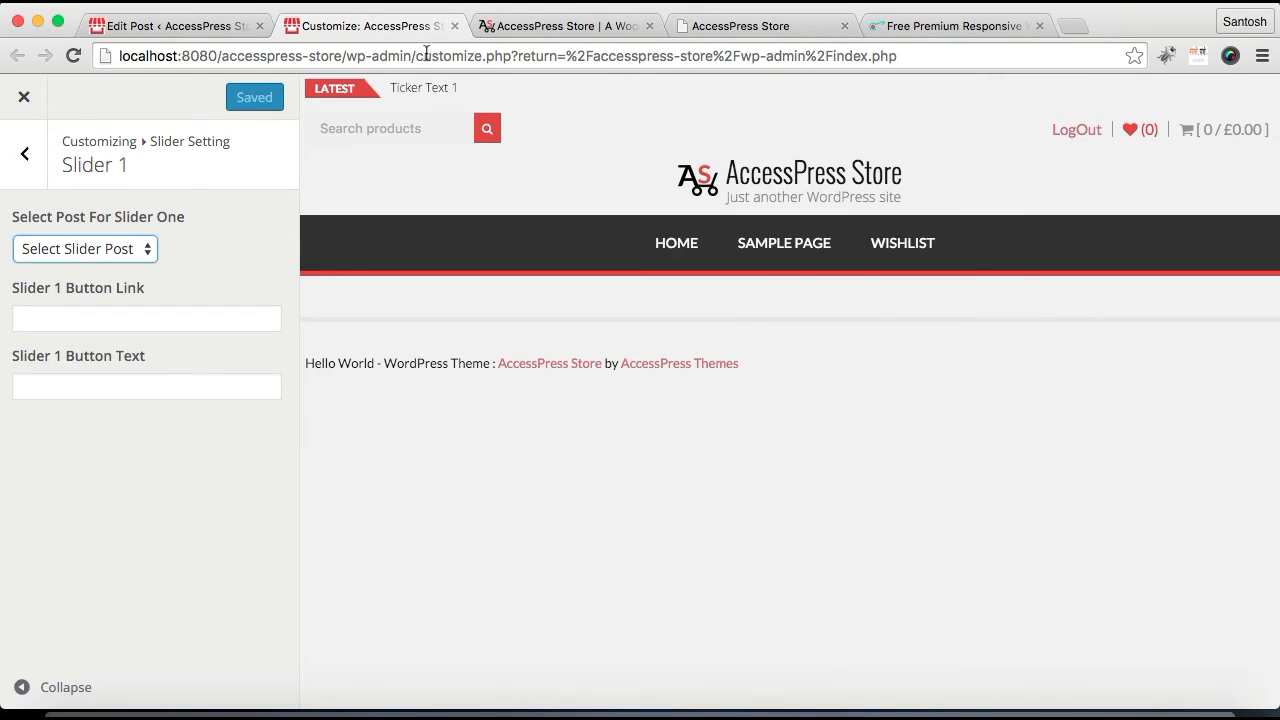
left_click(72, 56)
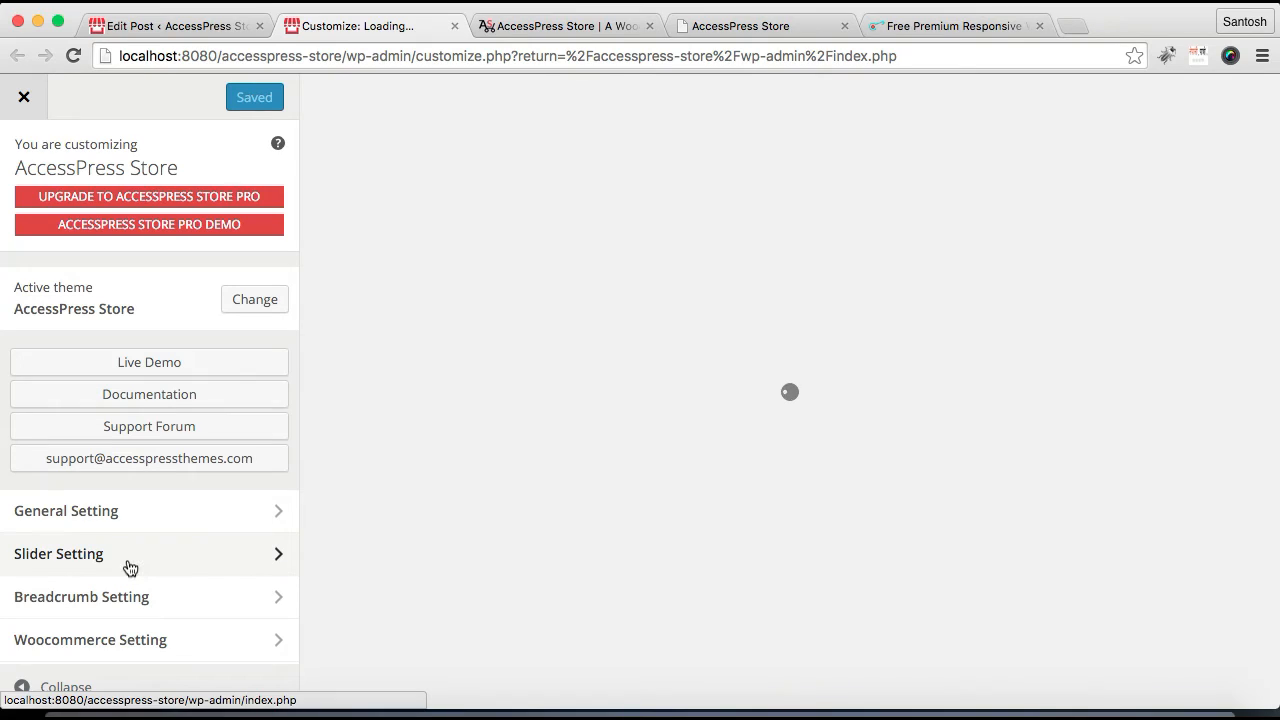
left_click(58, 552)
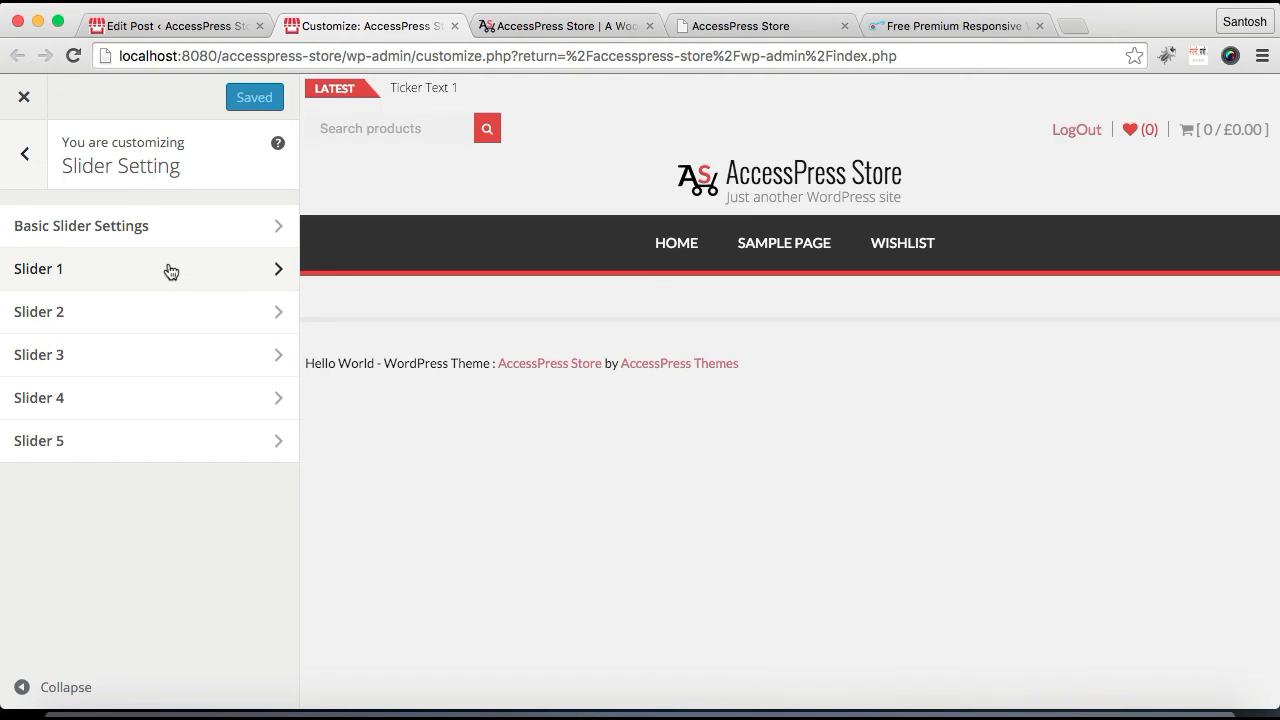
left_click(38, 268)
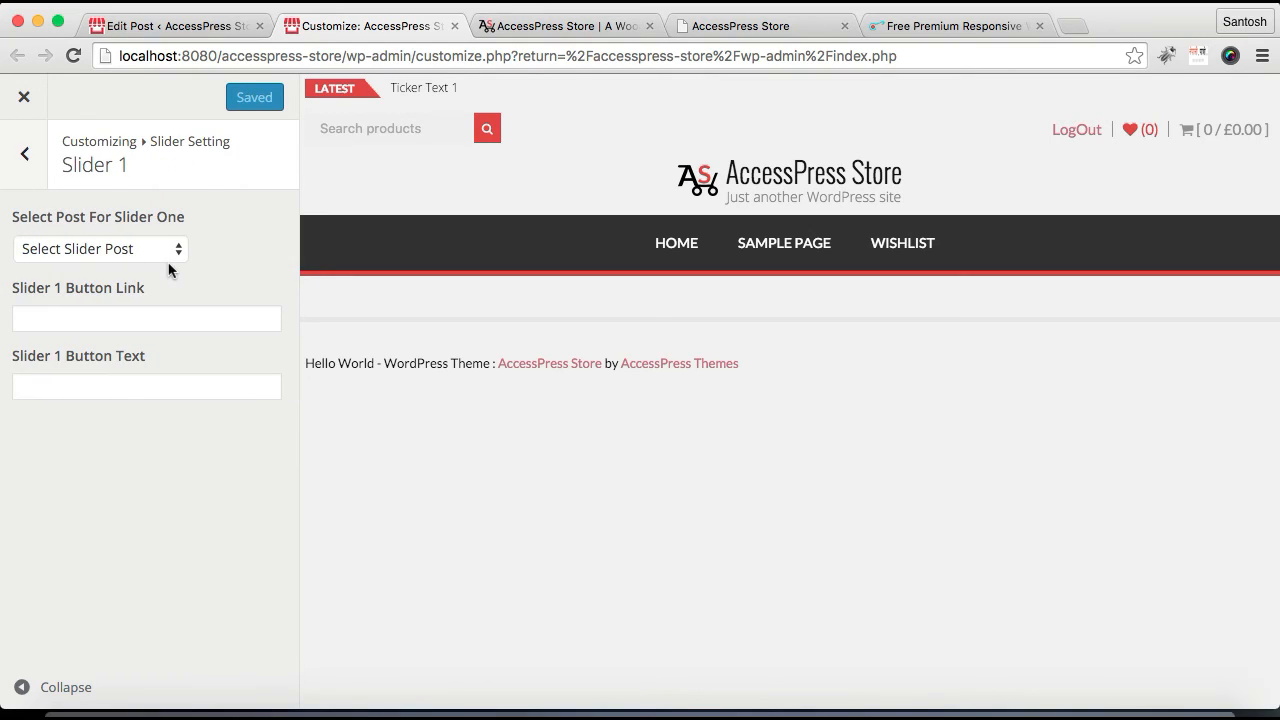
left_click(100, 248)
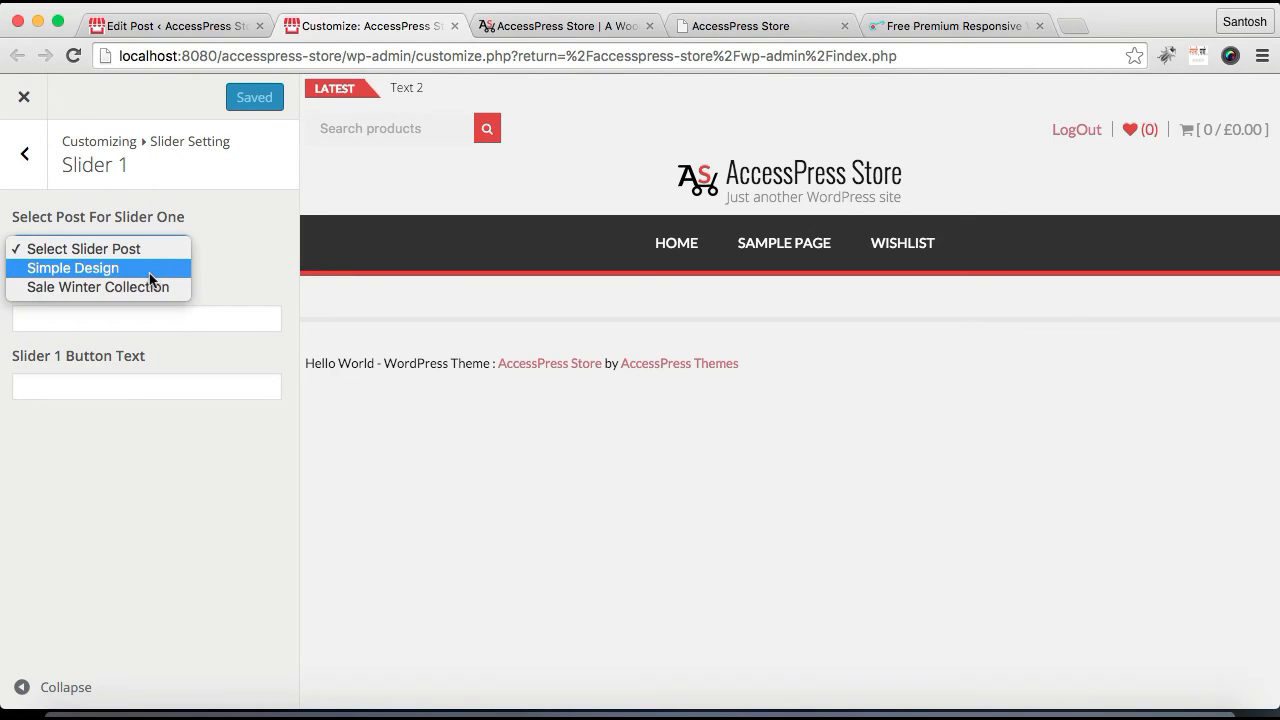
left_click(72, 268)
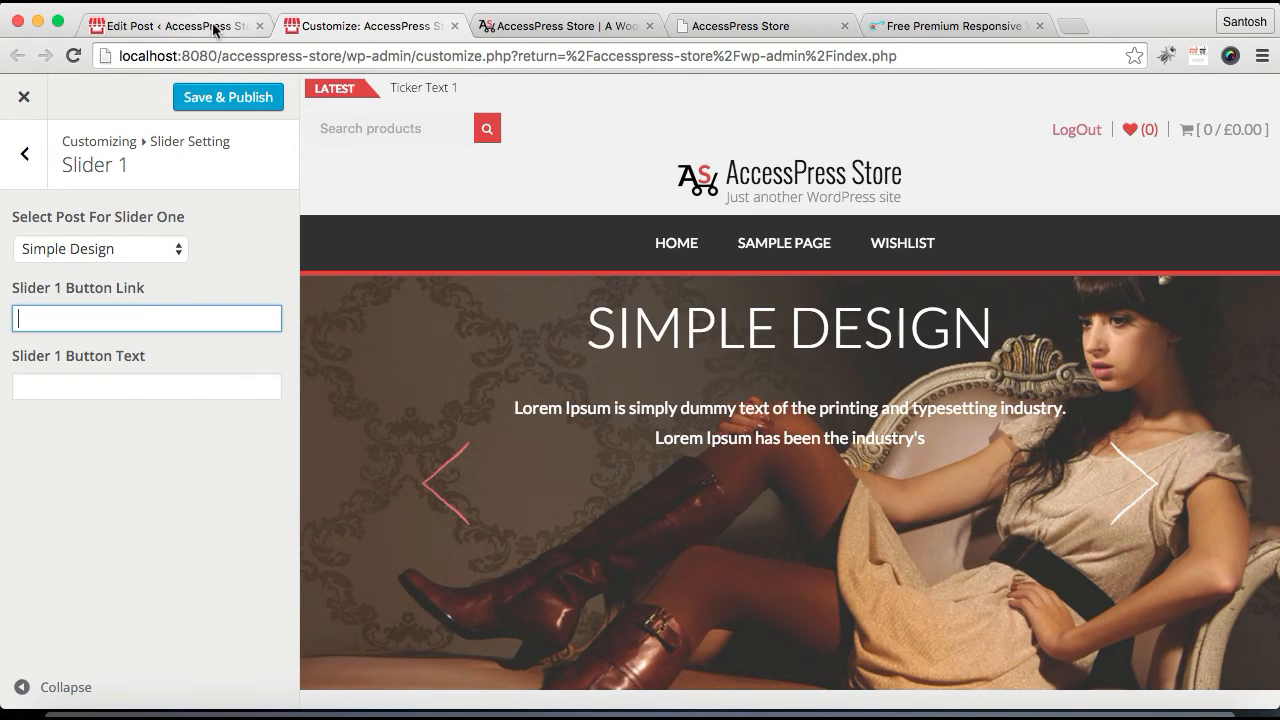
Step: Give Slider 1 the demo URL as Button Link and 'Read More' as Button Text, then save and publish
left_click(564, 24)
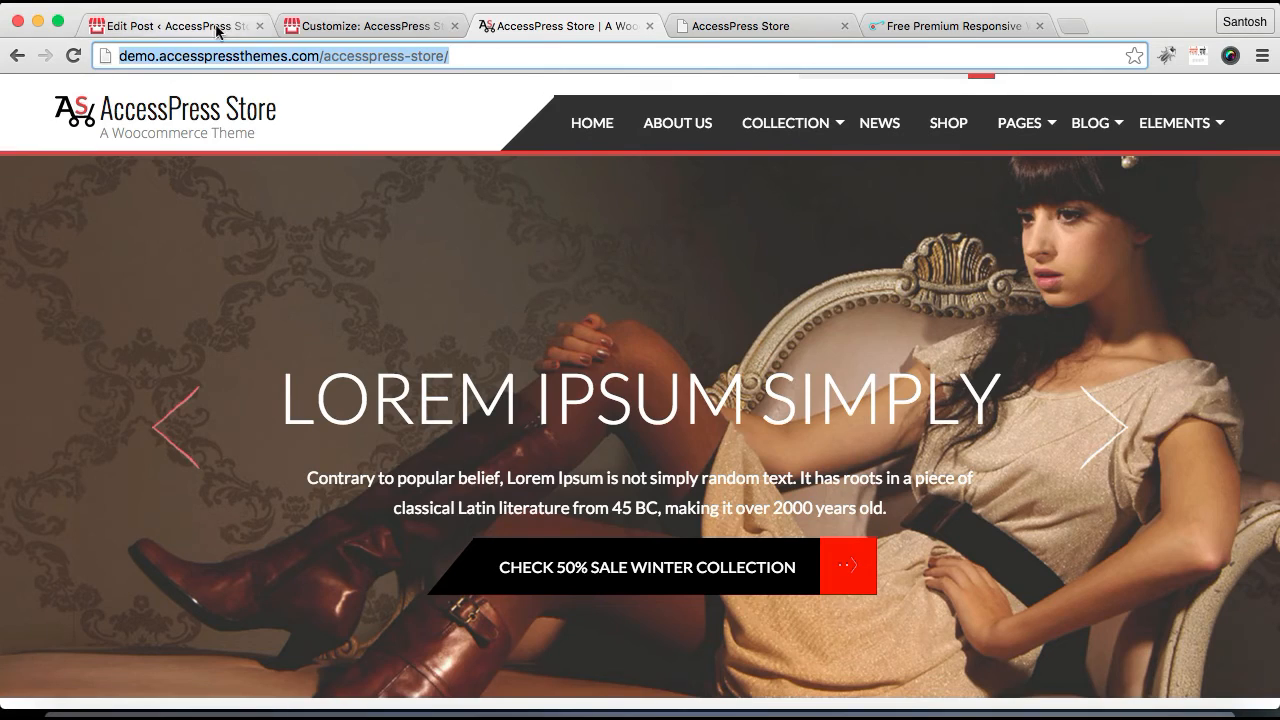
left_click(370, 24)
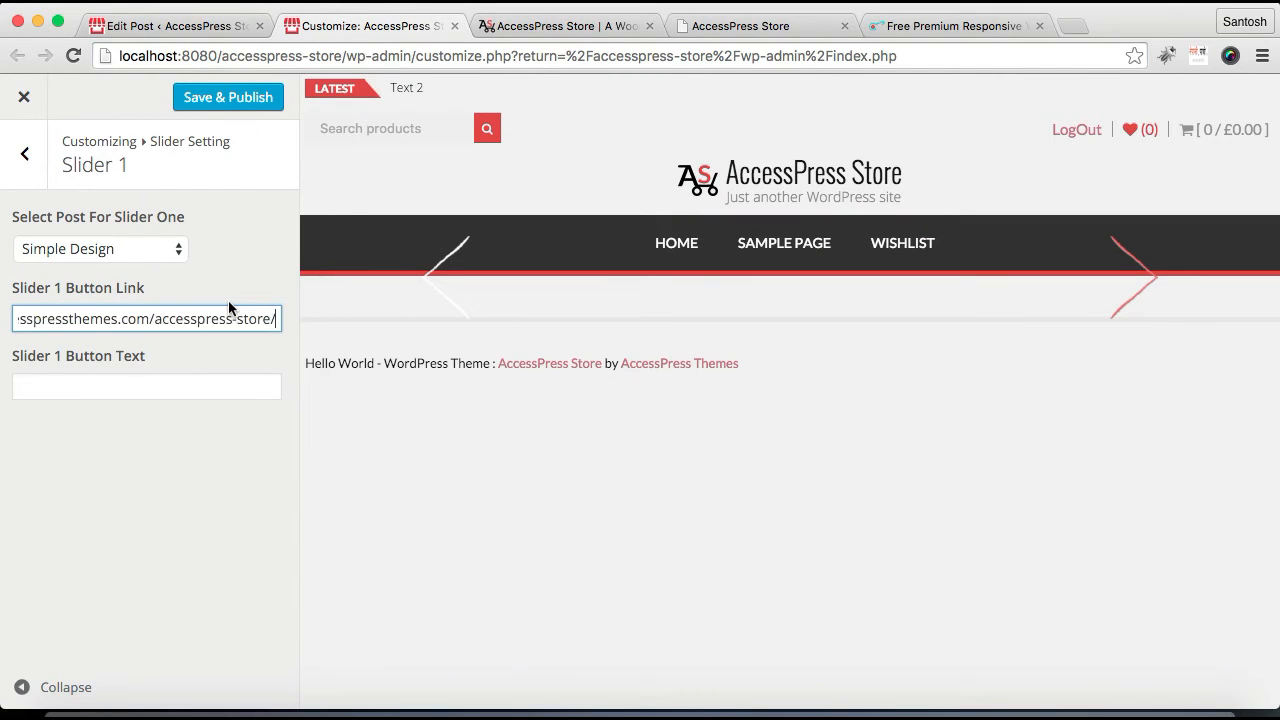
left_click(146, 386)
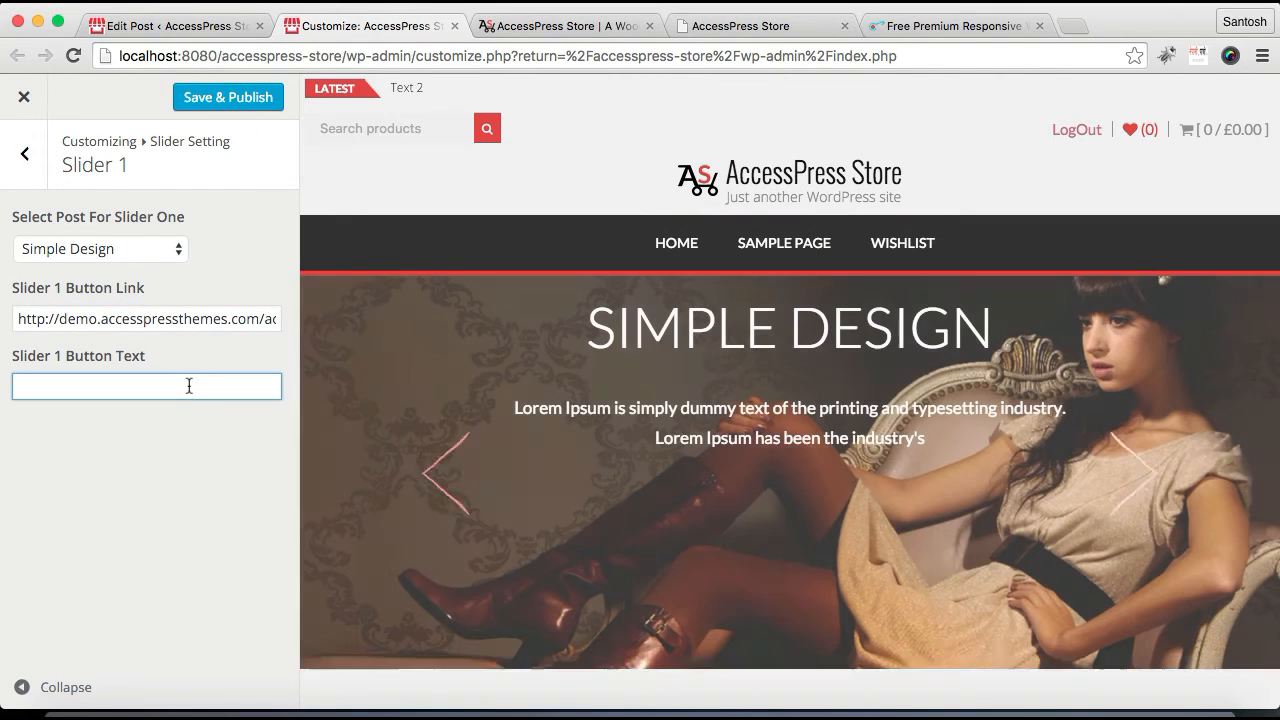
type("Read Mor")
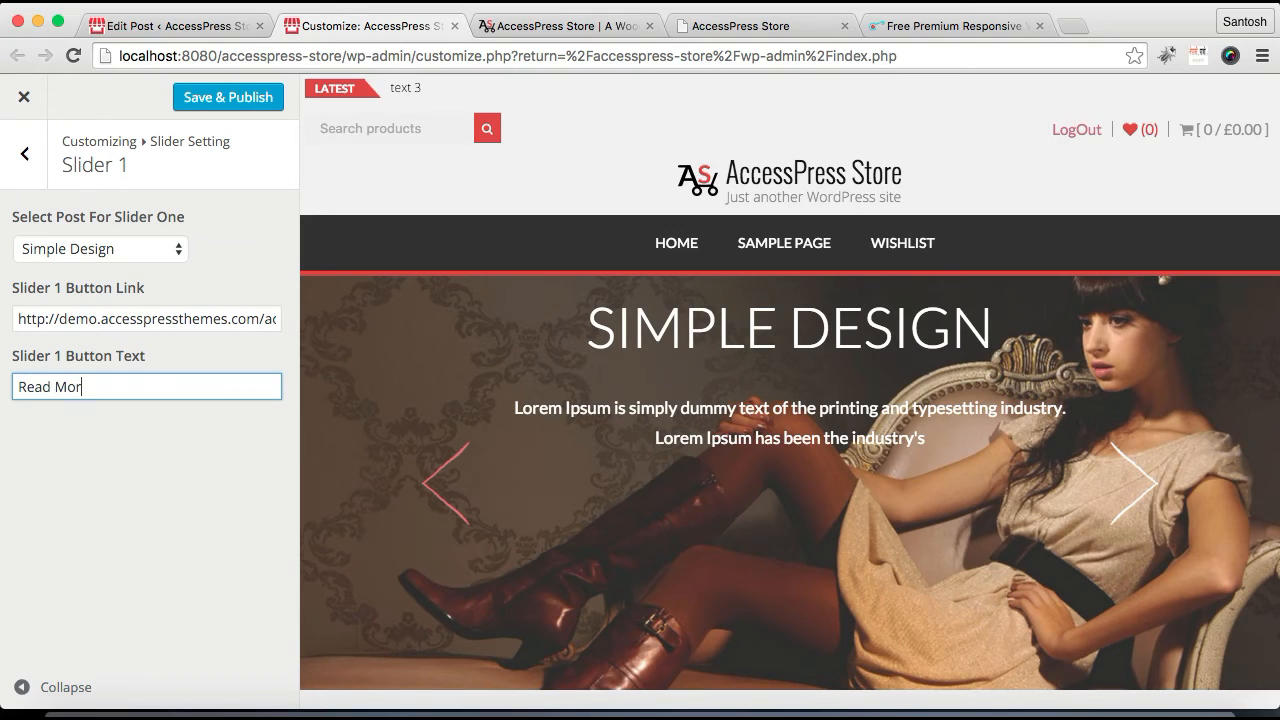
left_click(228, 96)
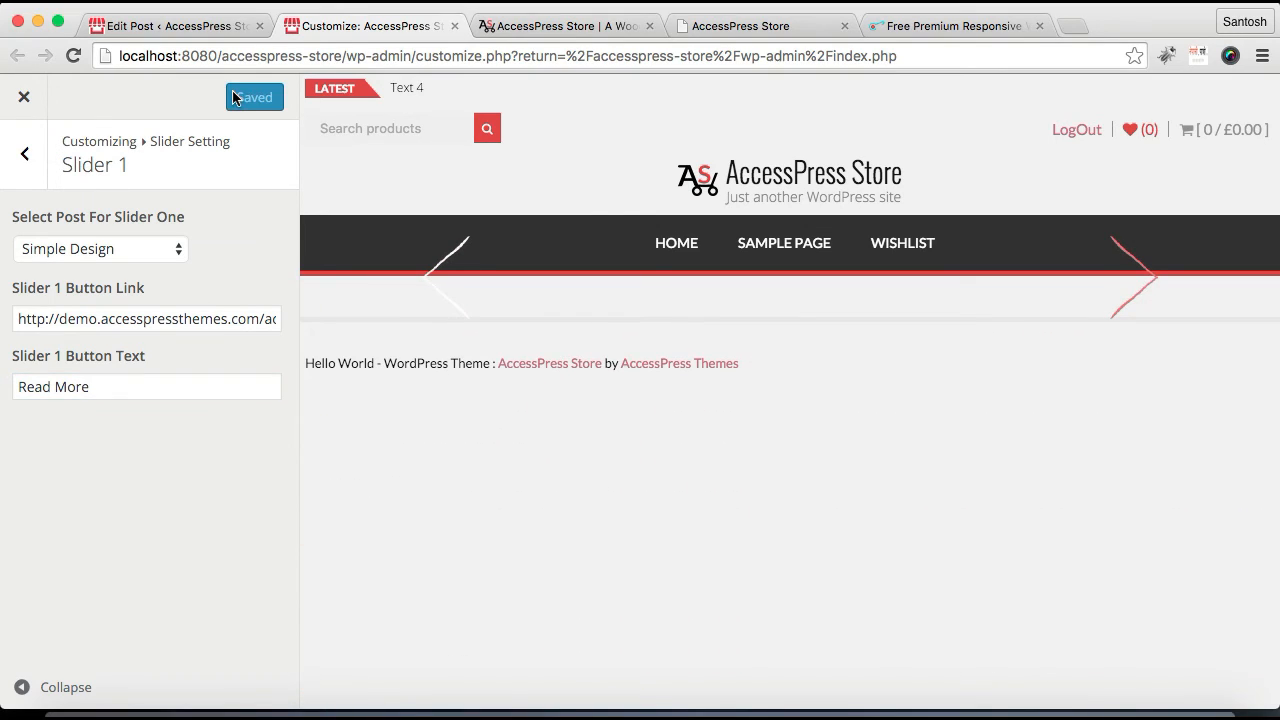
left_click(24, 152)
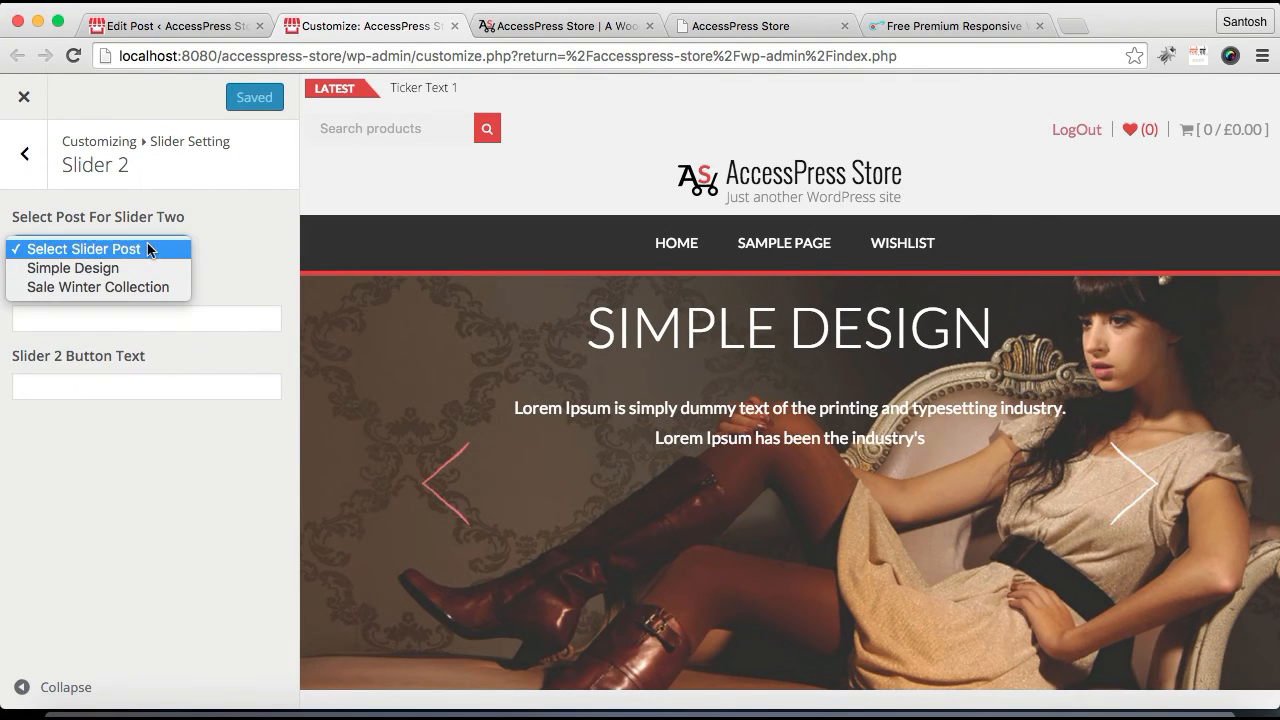
Step: Assign Sale Winter Collection to Slider 2 with 'Check Out' button text, then save and publish
left_click(96, 288)
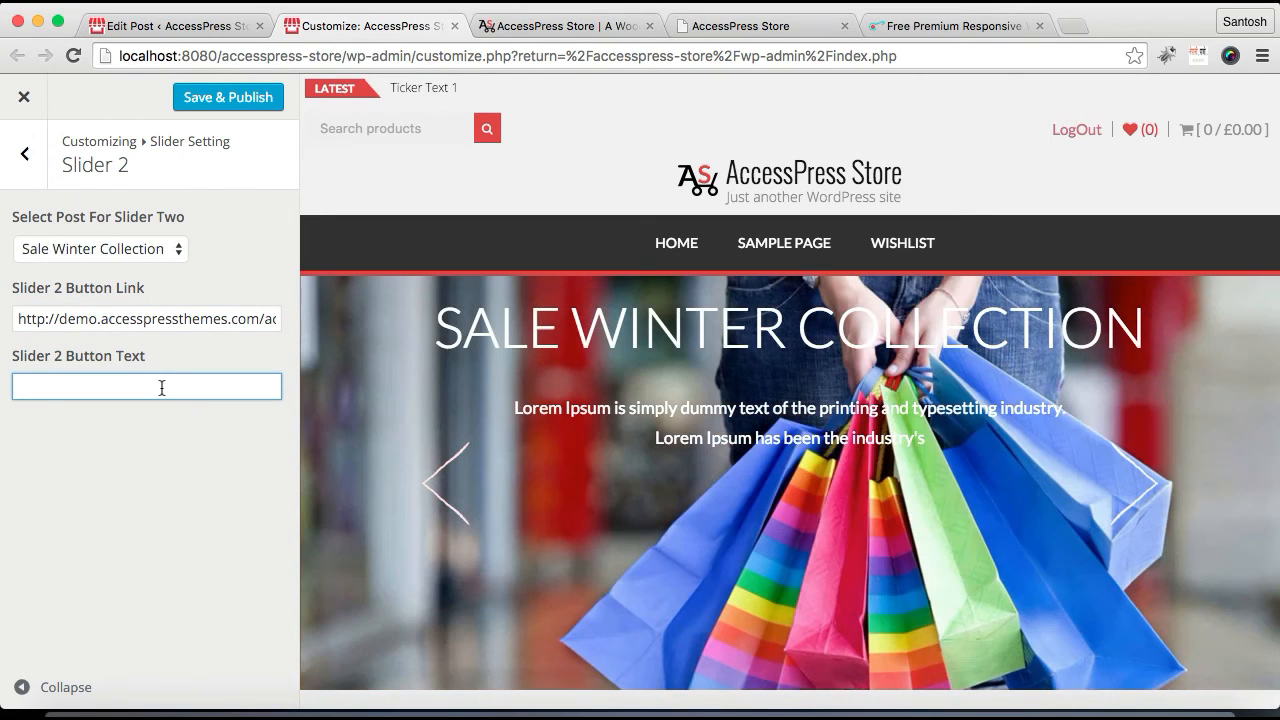
type("Check Out")
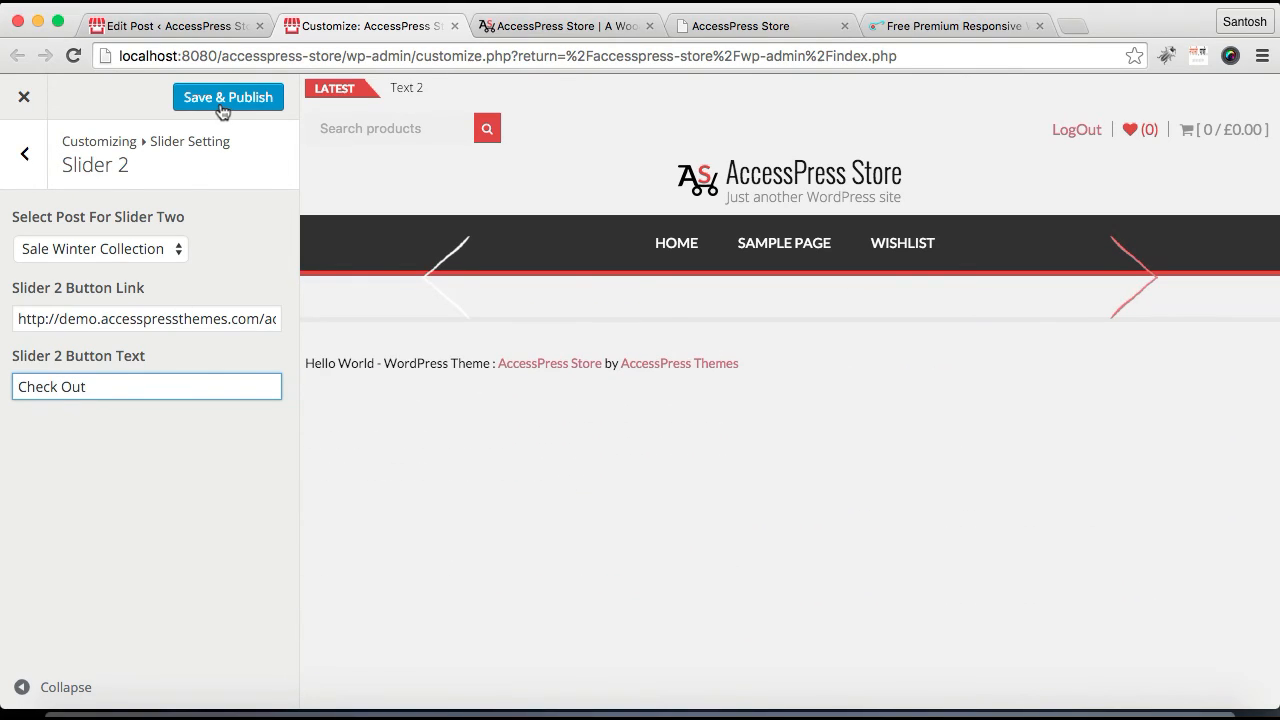
left_click(228, 96)
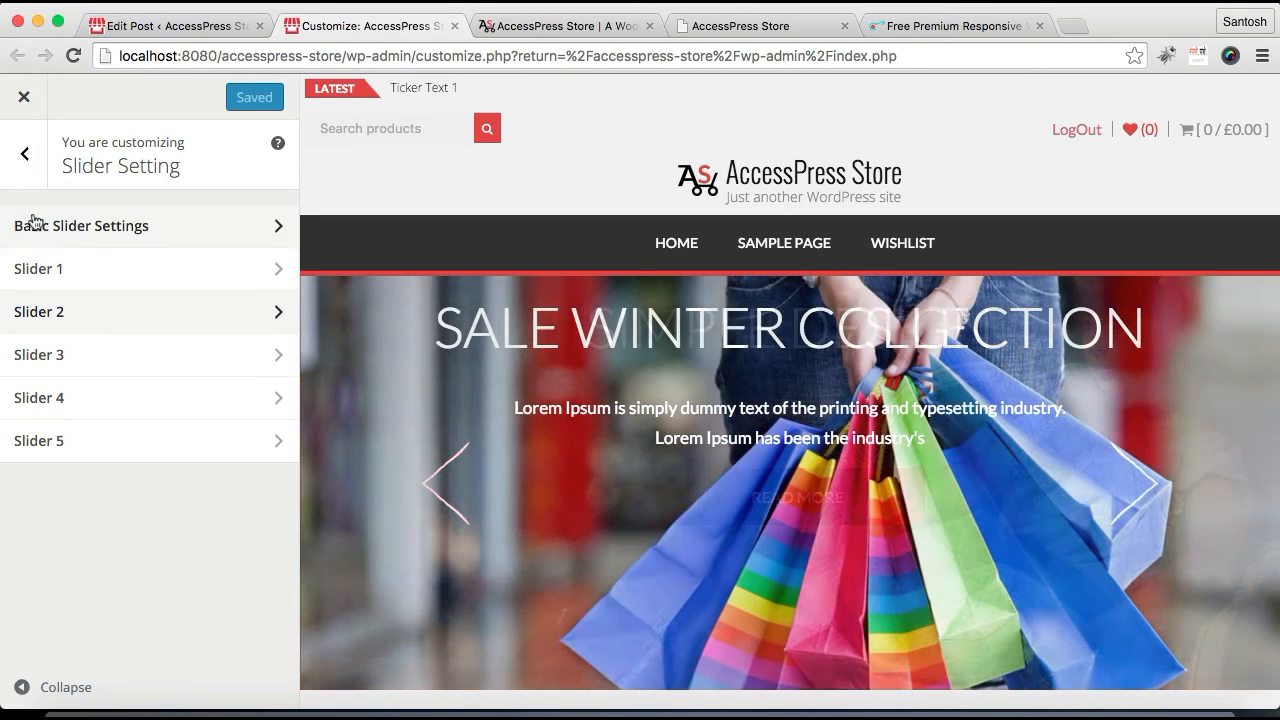
Step: Close the customizer and open the store's front page in a new browser tab
left_click(24, 96)
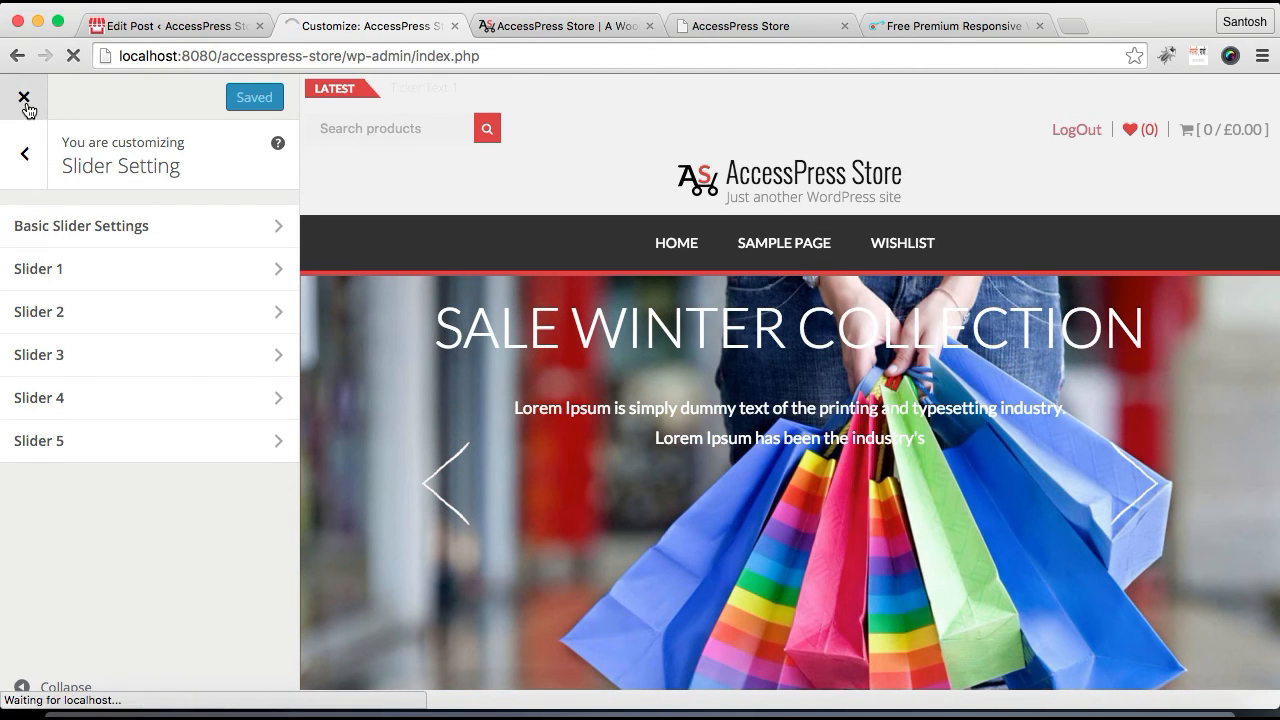
left_click(24, 96)
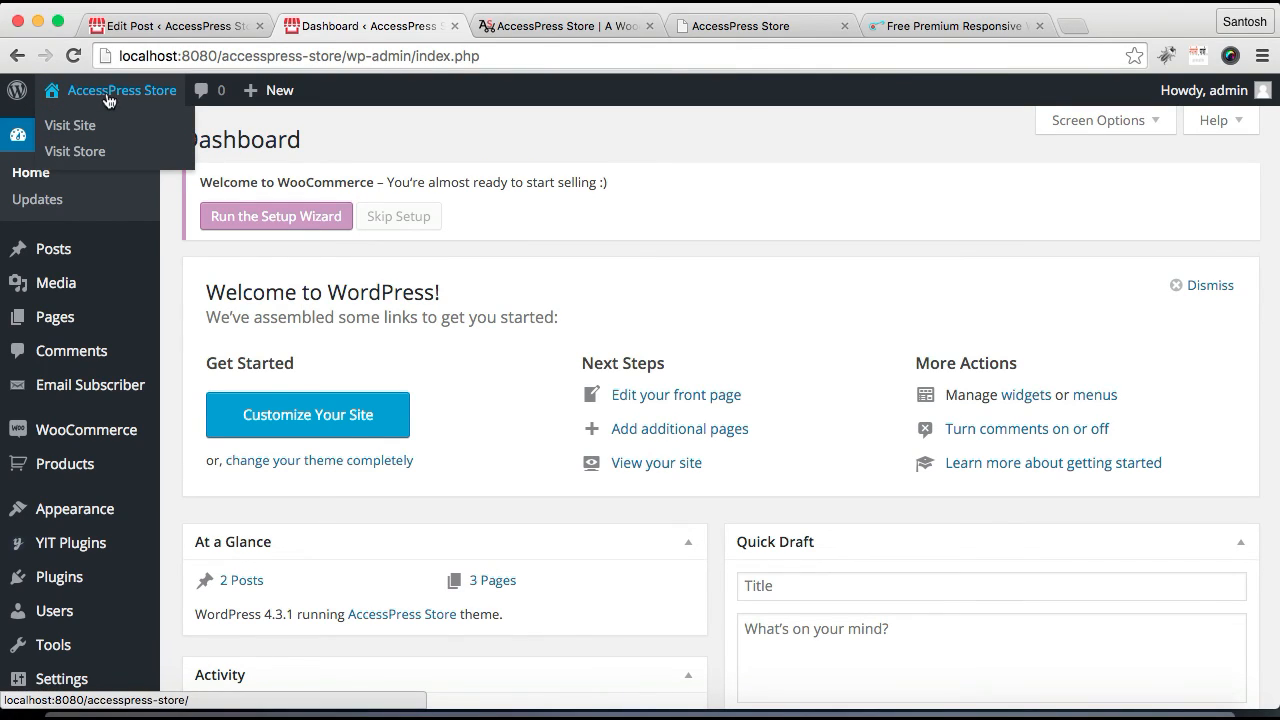
right_click(70, 124)
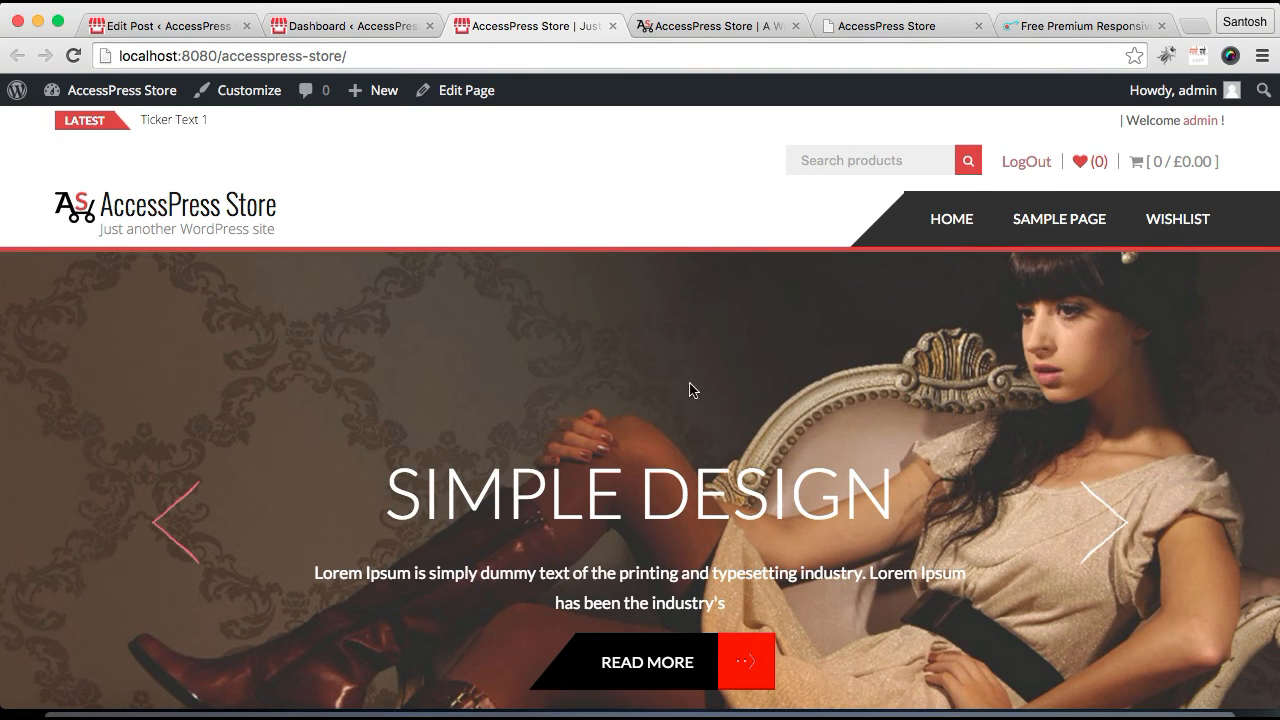
Step: Open the Simple Design slide's Read More link in a new tab to confirm it loads the demo site
scroll("down", 3)
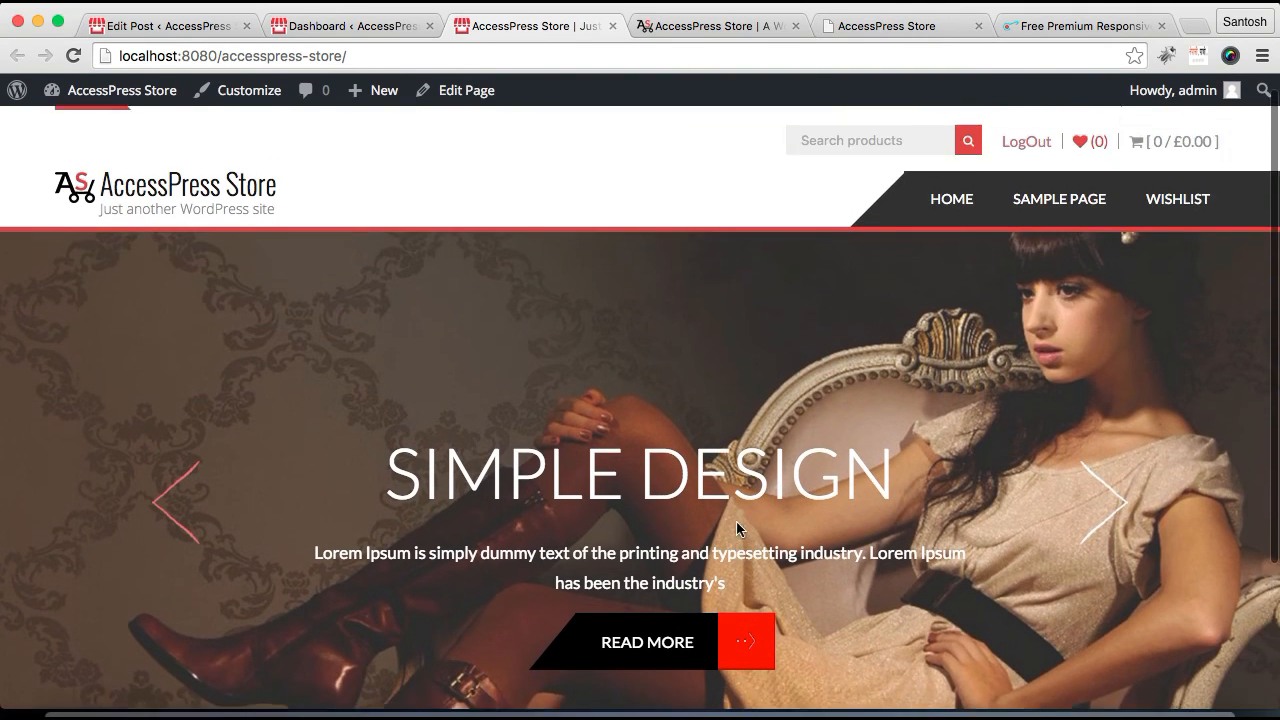
scroll("down", 3)
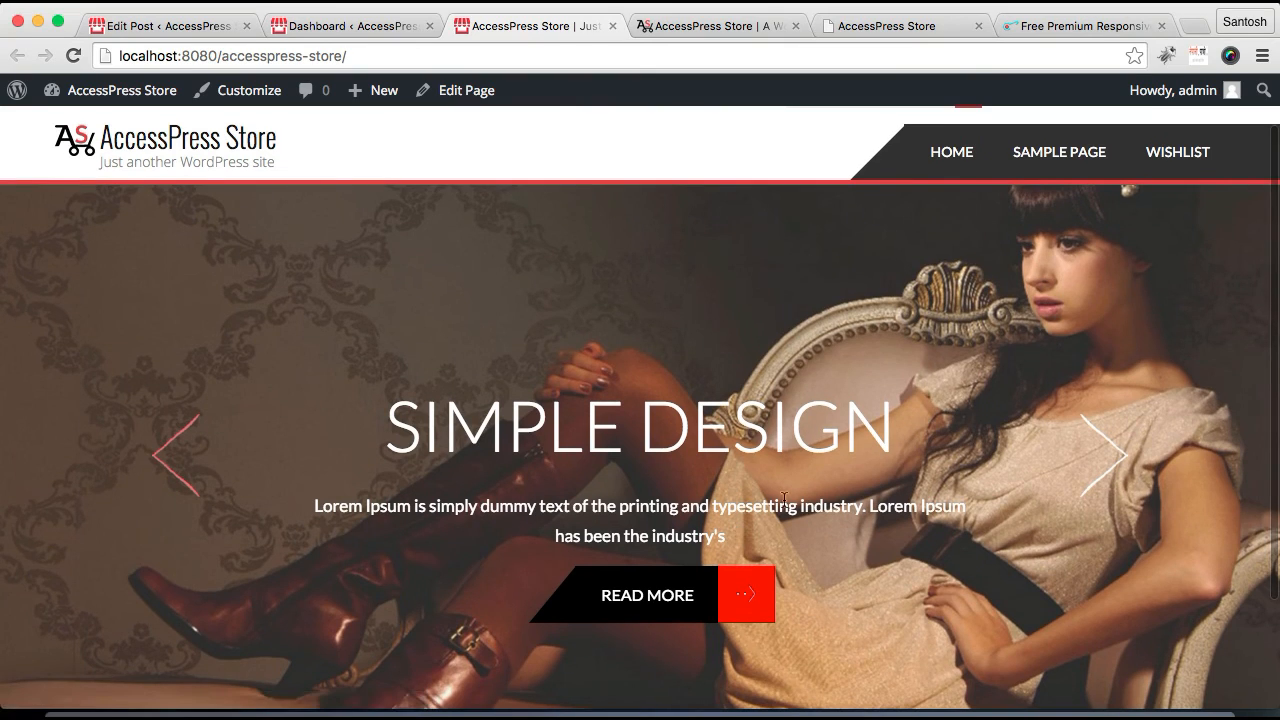
mouse_move(892, 288)
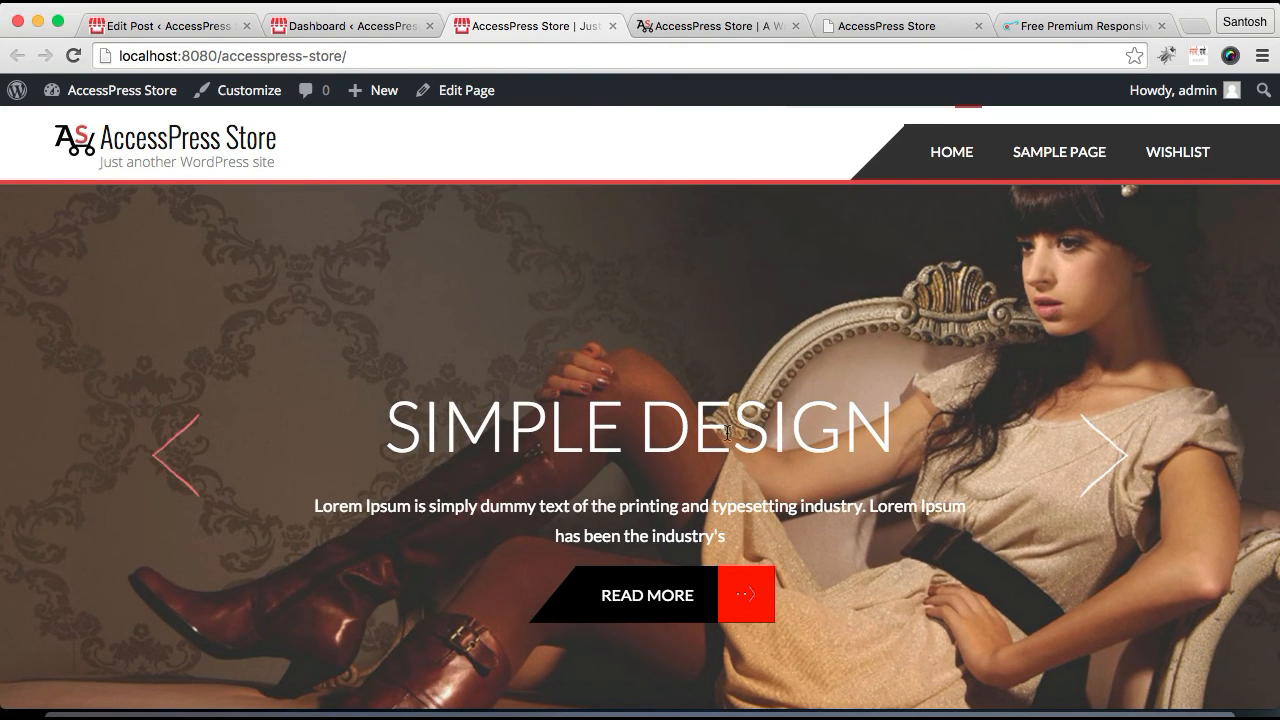
mouse_move(648, 596)
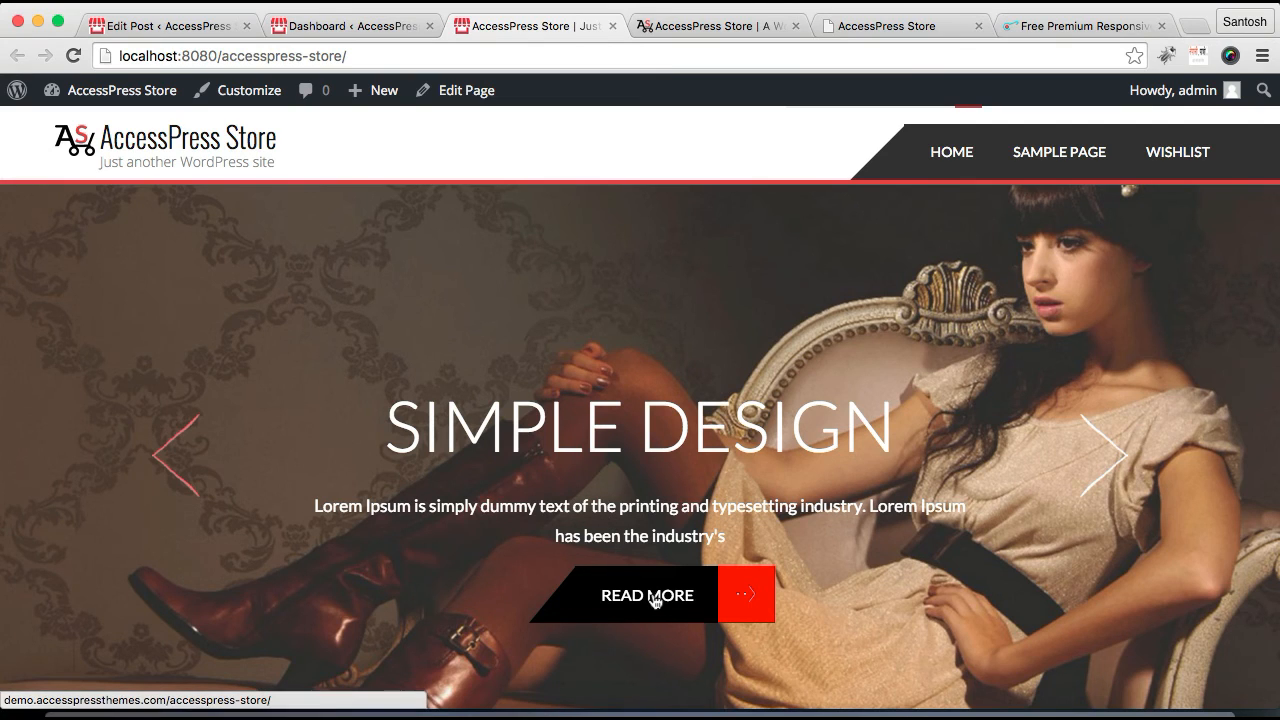
right_click(648, 596)
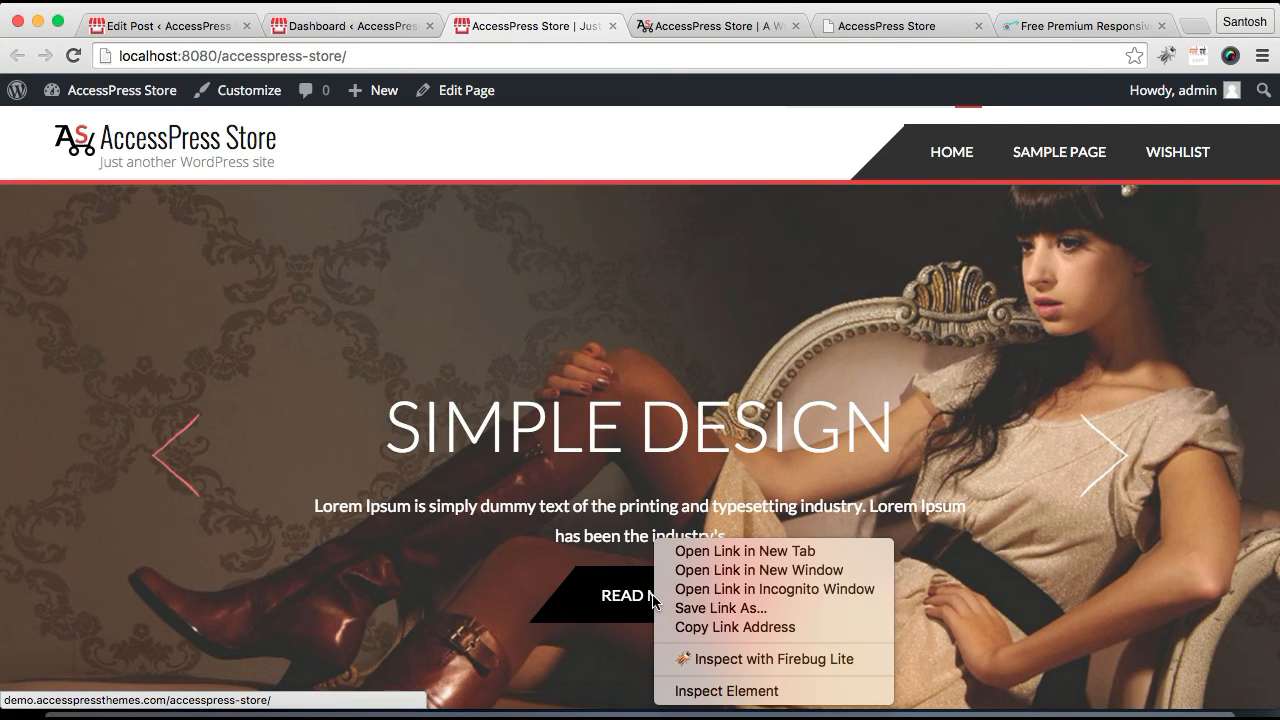
left_click(744, 552)
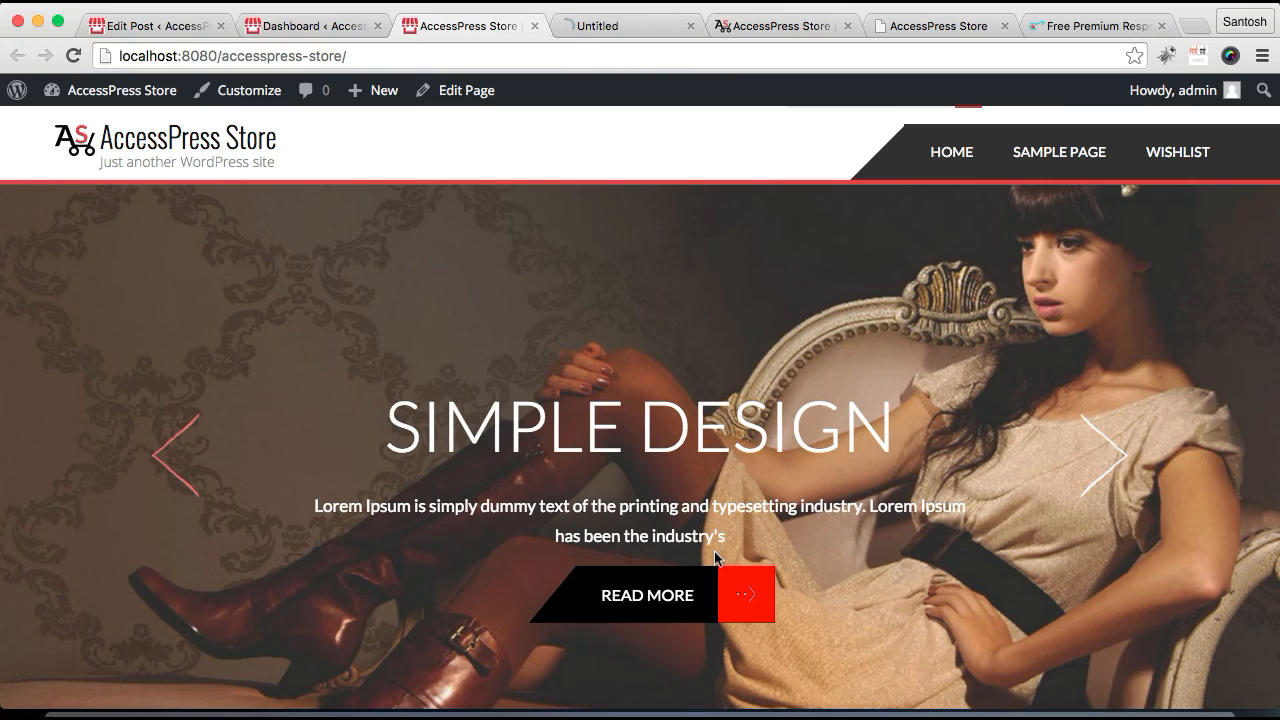
left_click(624, 24)
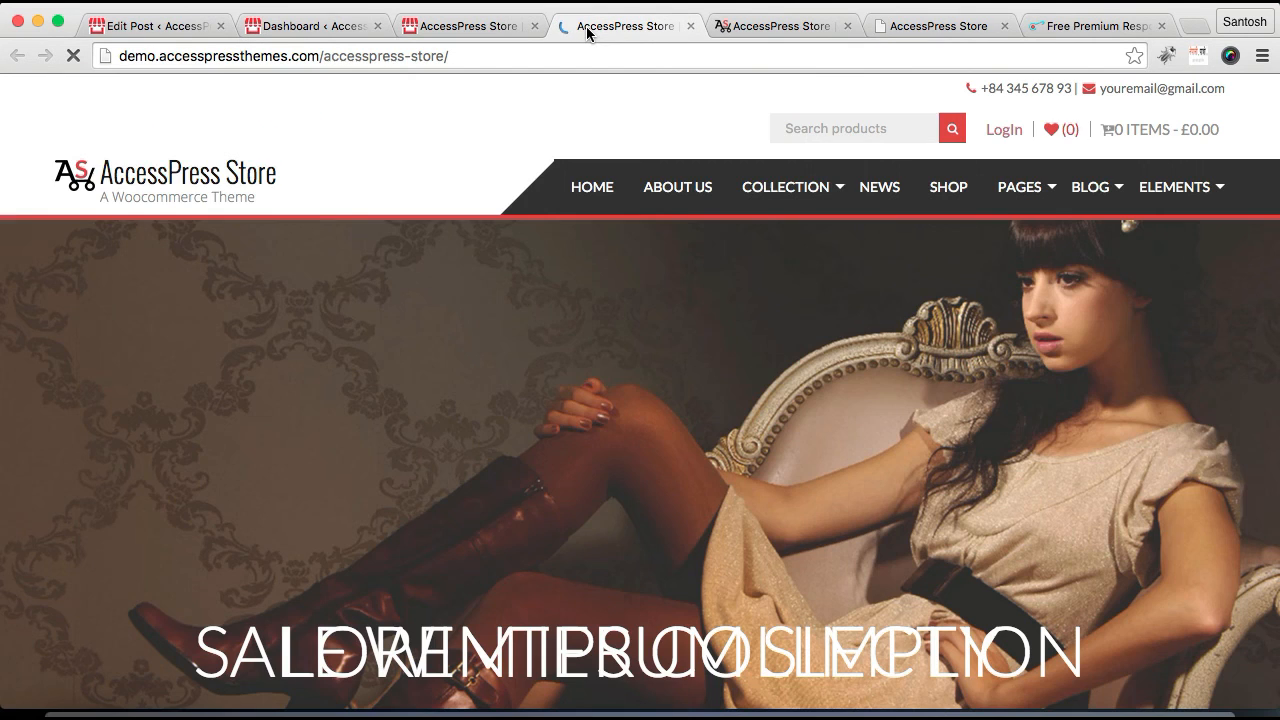